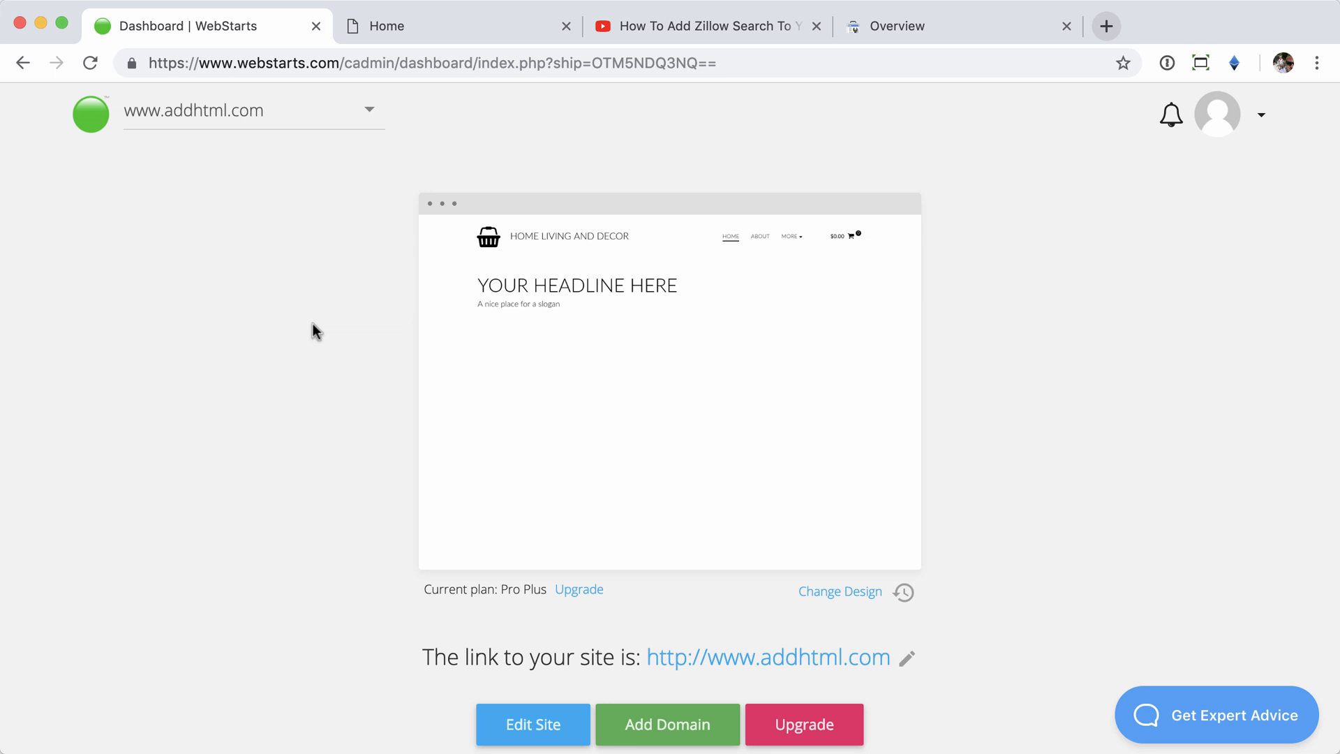
{"action": "mouse_move", "coordinate": [670, 393]}
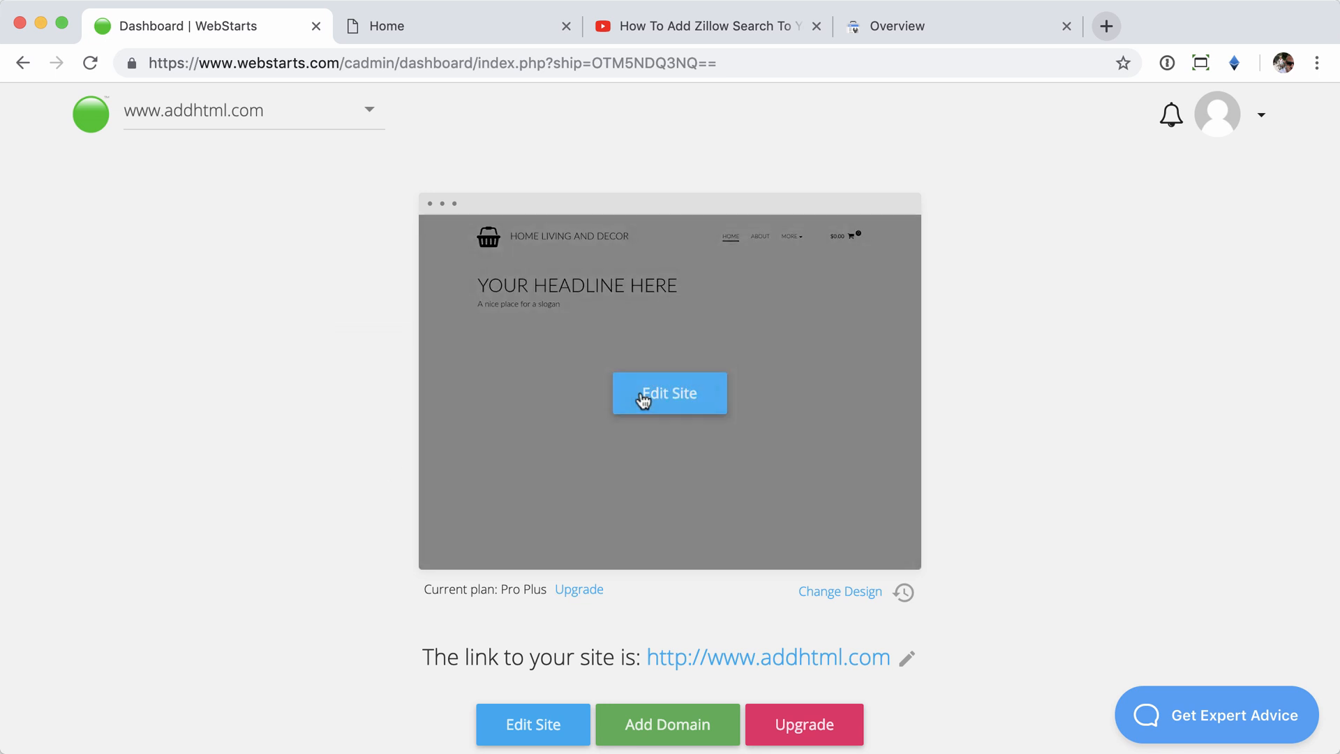
Open the Home Living and Decor site's Home page in the site editor.
{"action": "left_click", "coordinate": [669, 393]}
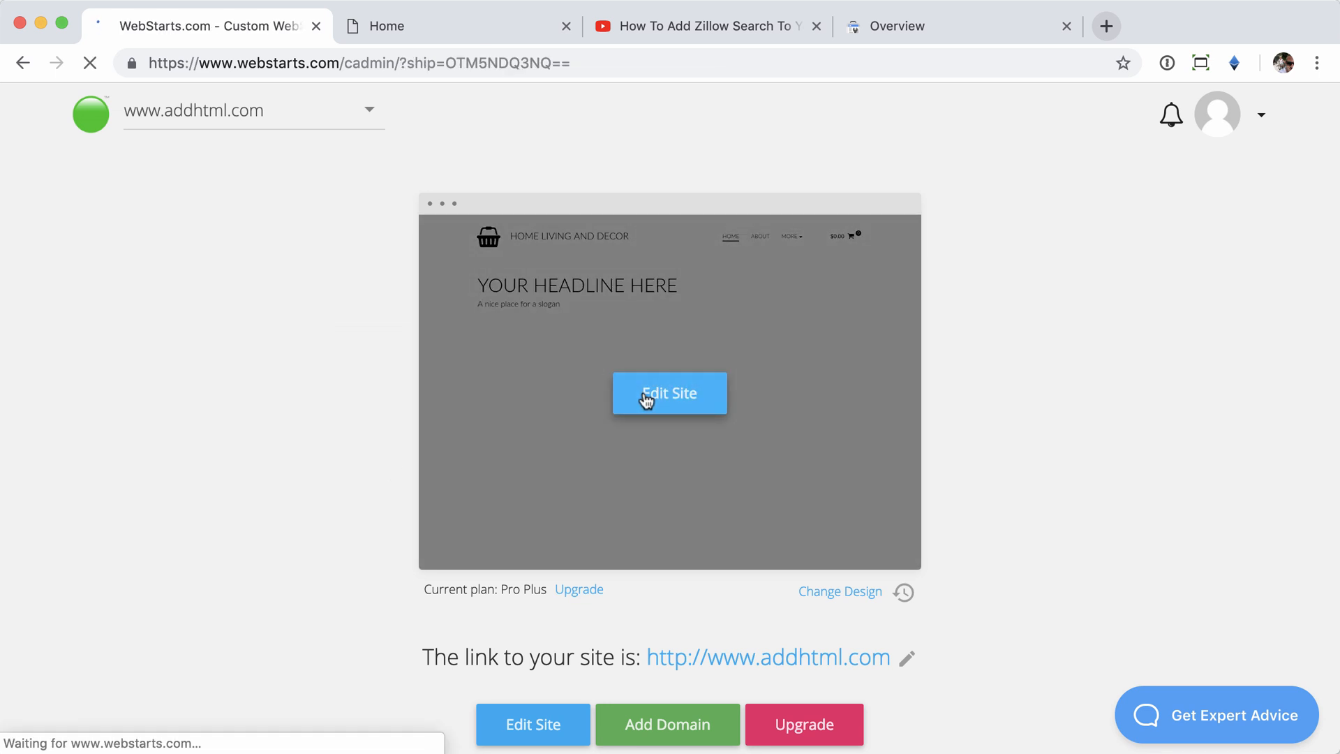
{"action": "left_click", "coordinate": [669, 393]}
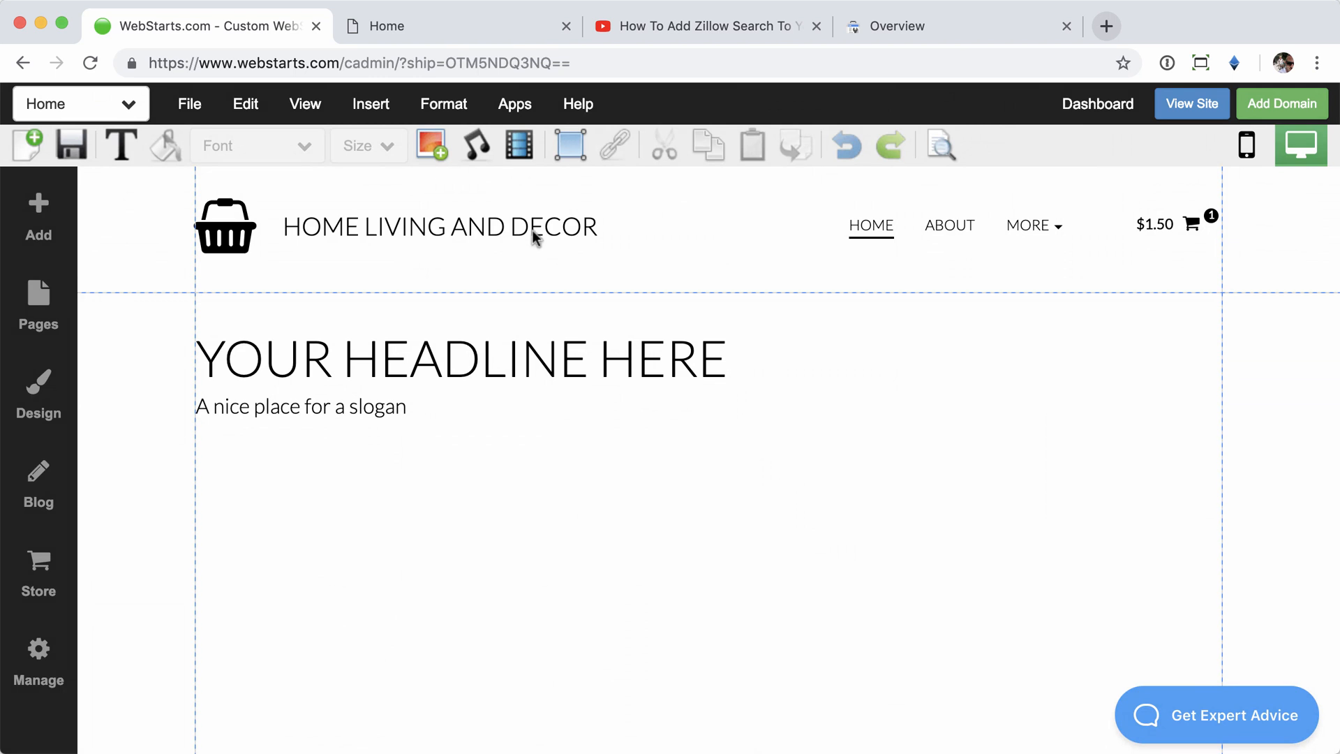
Choose Edit HTML from the Edit menu and accept the advanced-feature warning.
{"action": "left_click", "coordinate": [245, 103]}
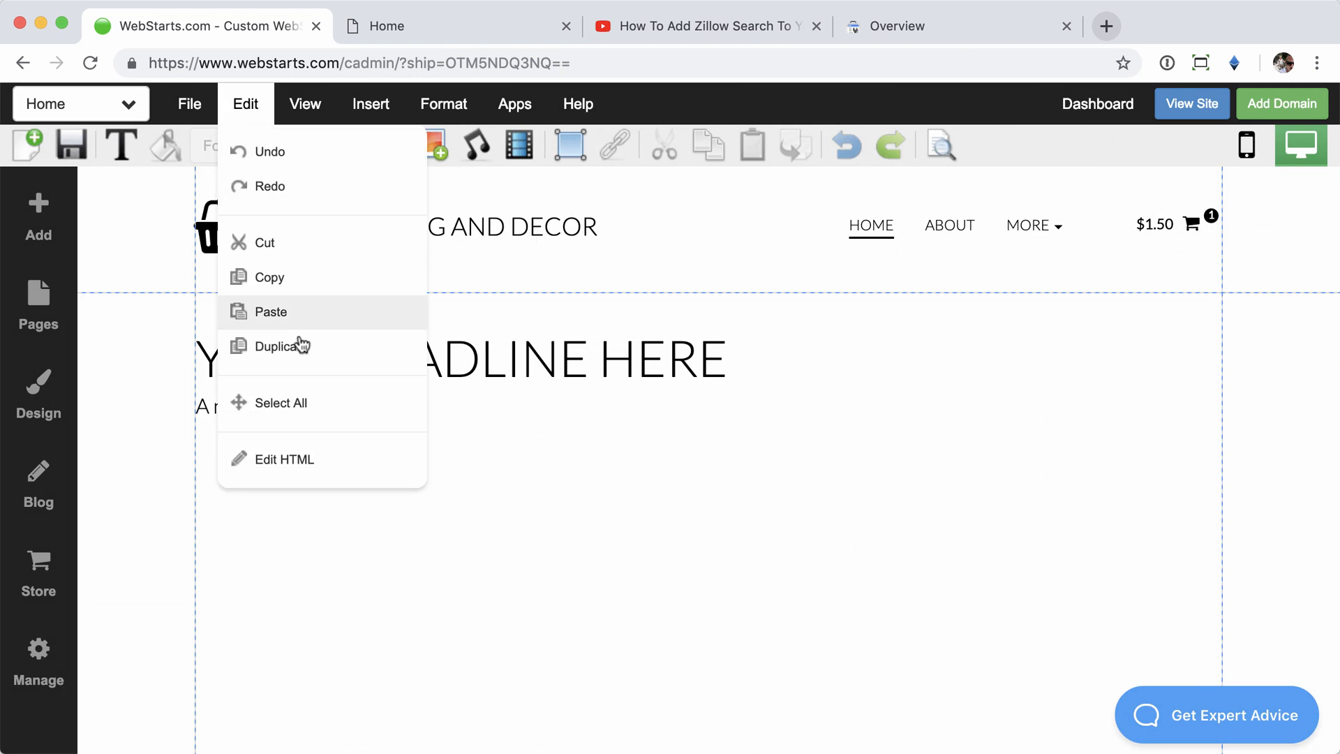
{"action": "left_click", "coordinate": [285, 459]}
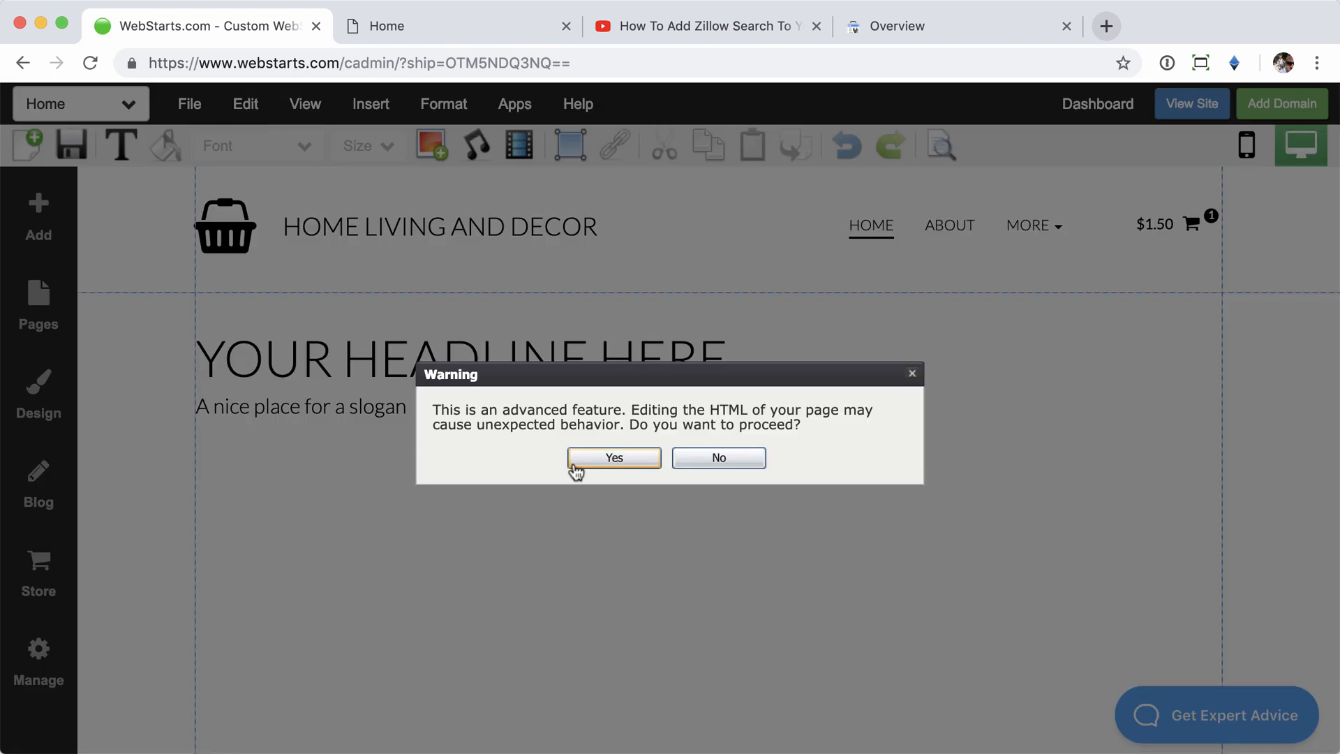
{"action": "mouse_move", "coordinate": [529, 454]}
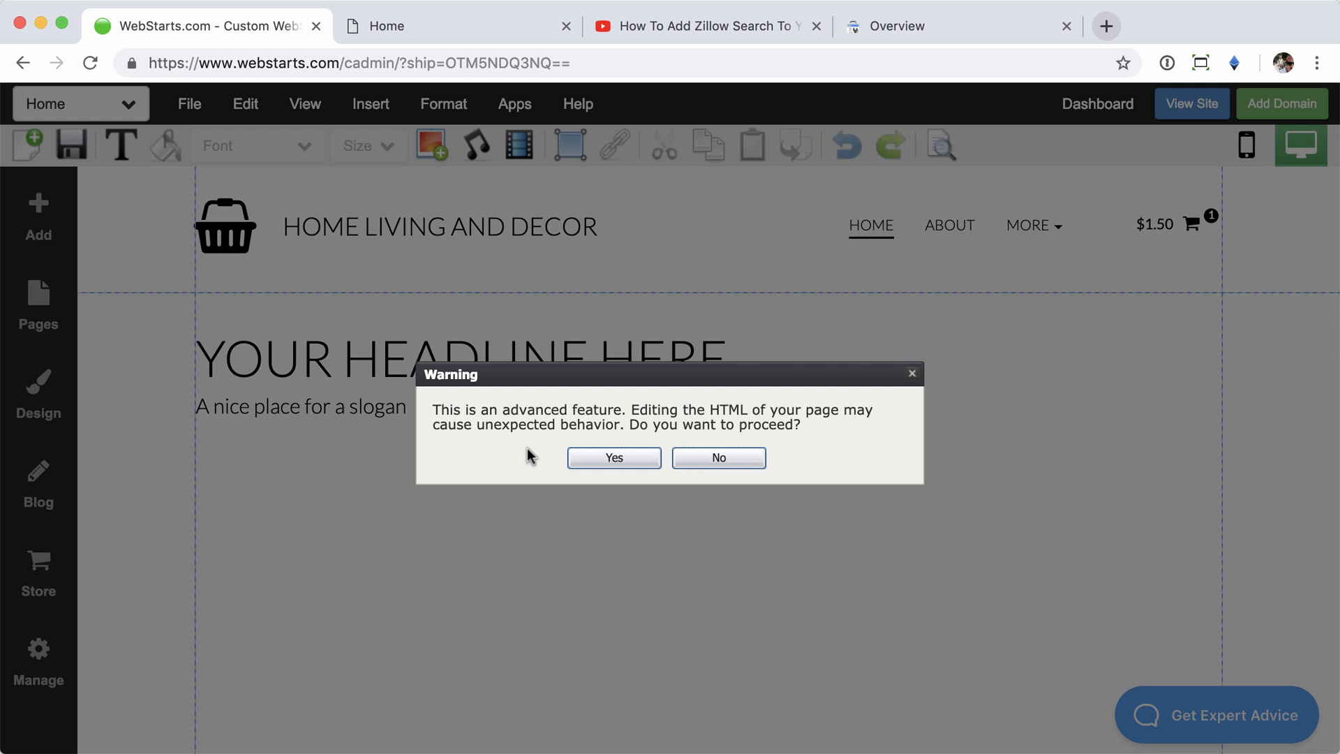
{"action": "left_click", "coordinate": [613, 457]}
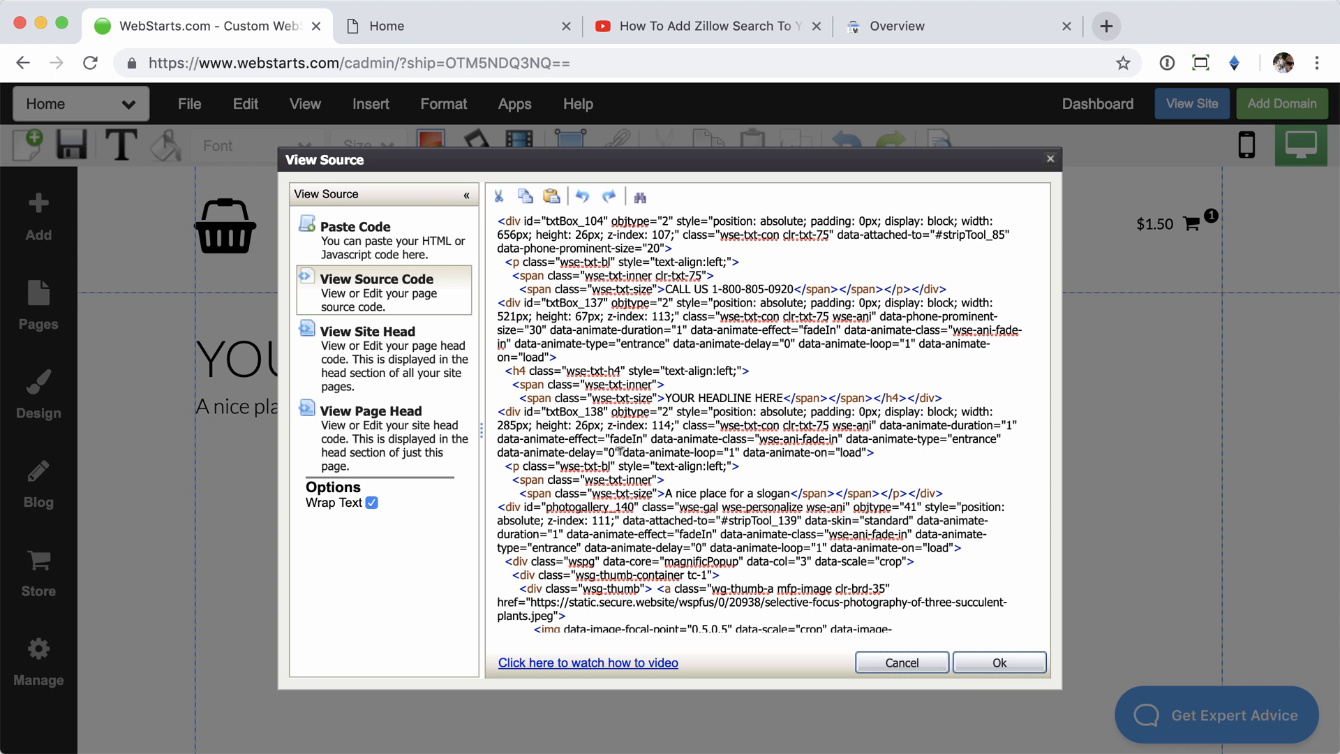
Browse the Source Code, Site Head, Page Head and Paste Code views, then go to the Zillow video.
{"action": "left_click", "coordinate": [376, 290]}
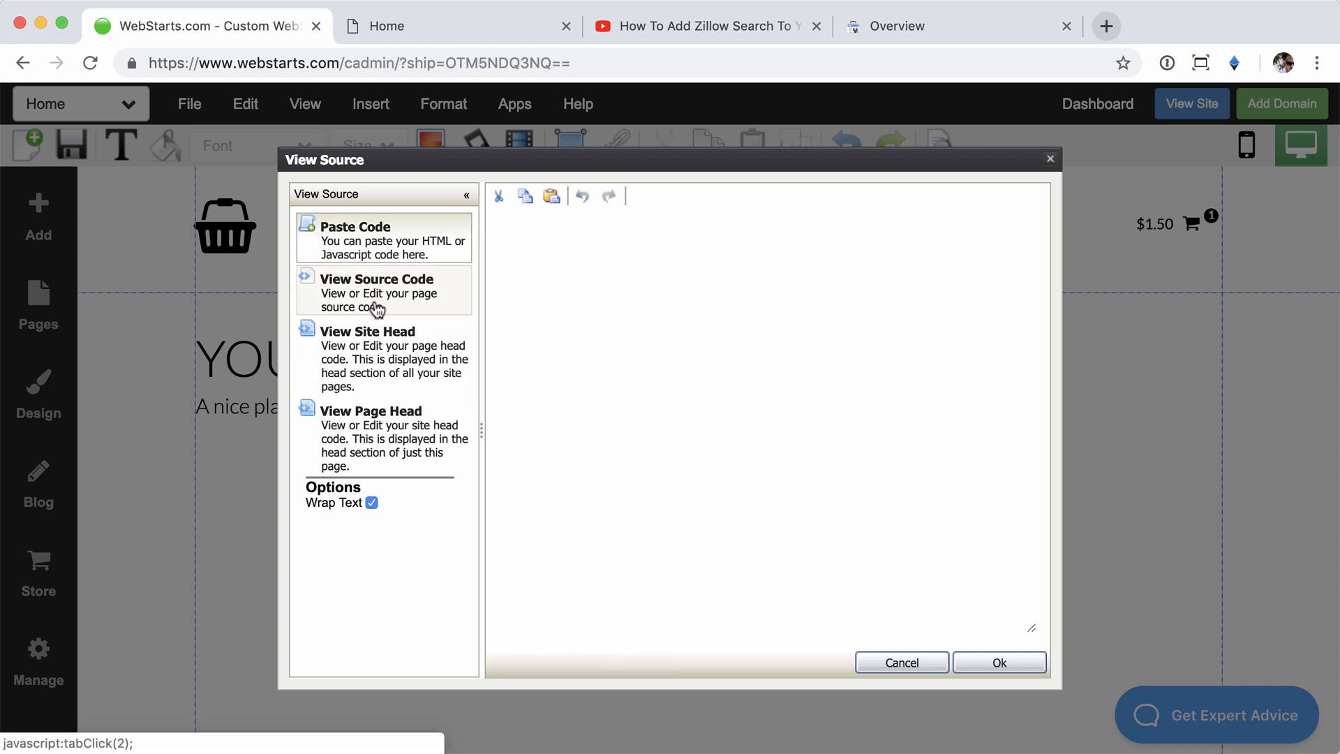
{"action": "left_click", "coordinate": [376, 290]}
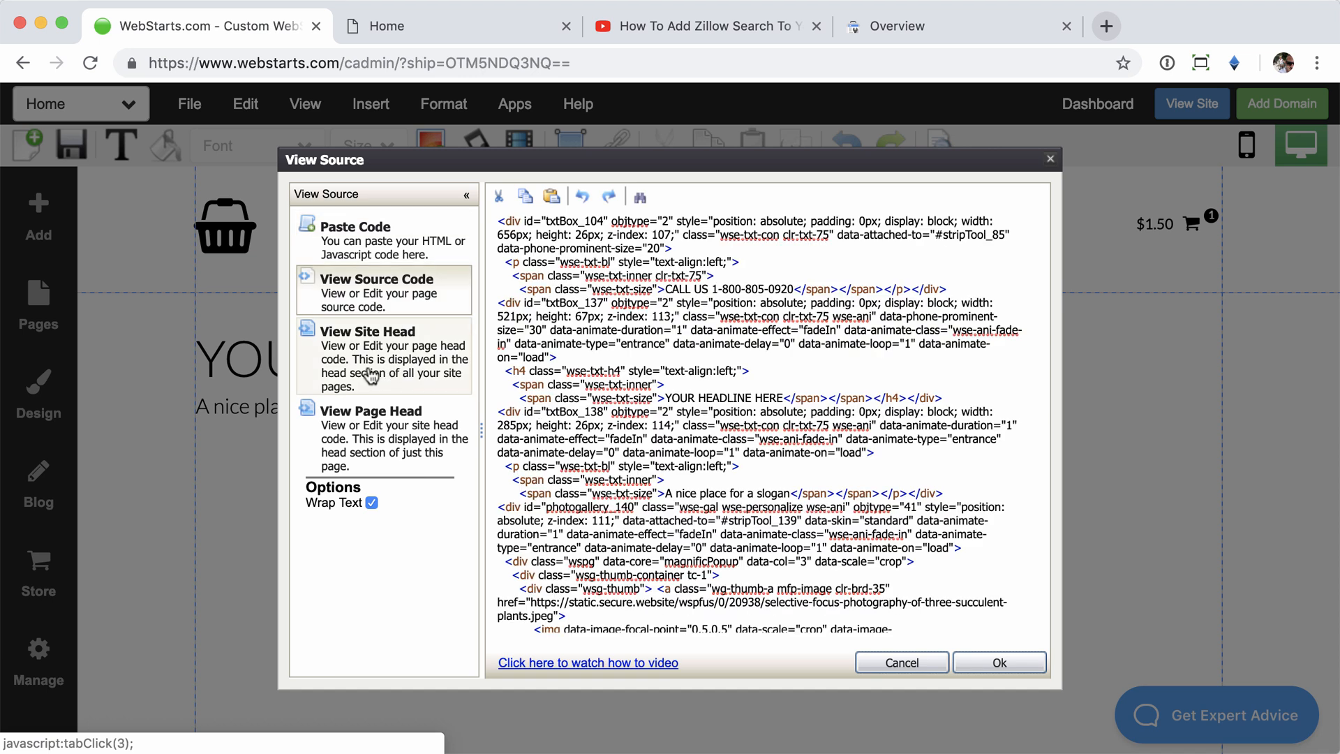
{"action": "left_click", "coordinate": [367, 358]}
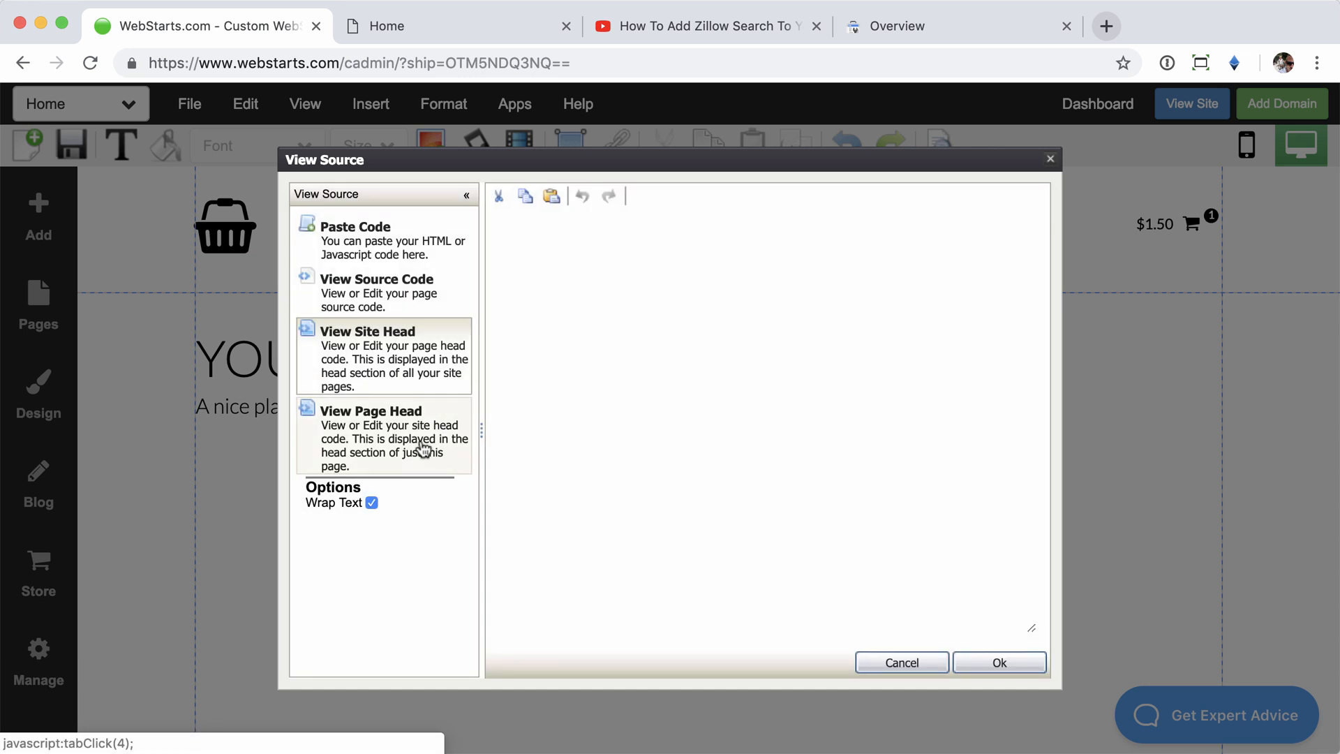
{"action": "left_click", "coordinate": [372, 435]}
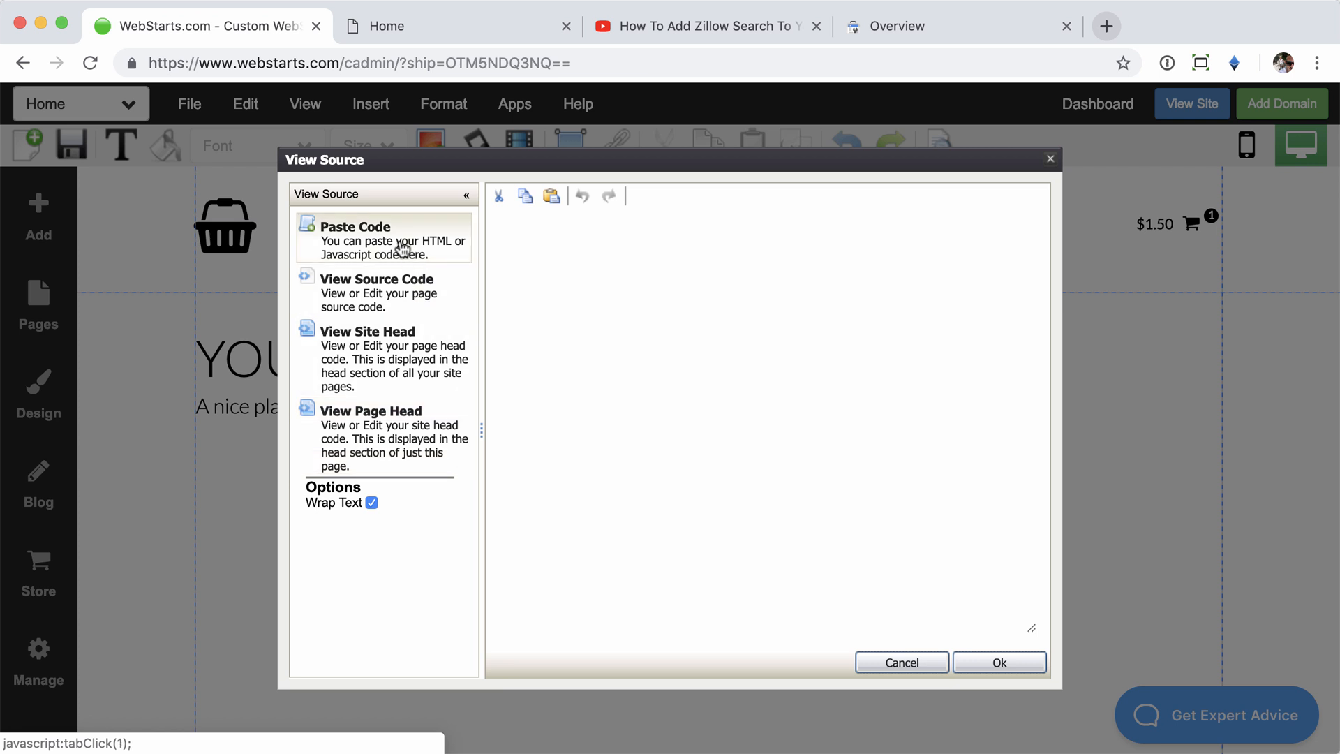
{"action": "mouse_move", "coordinate": [712, 102]}
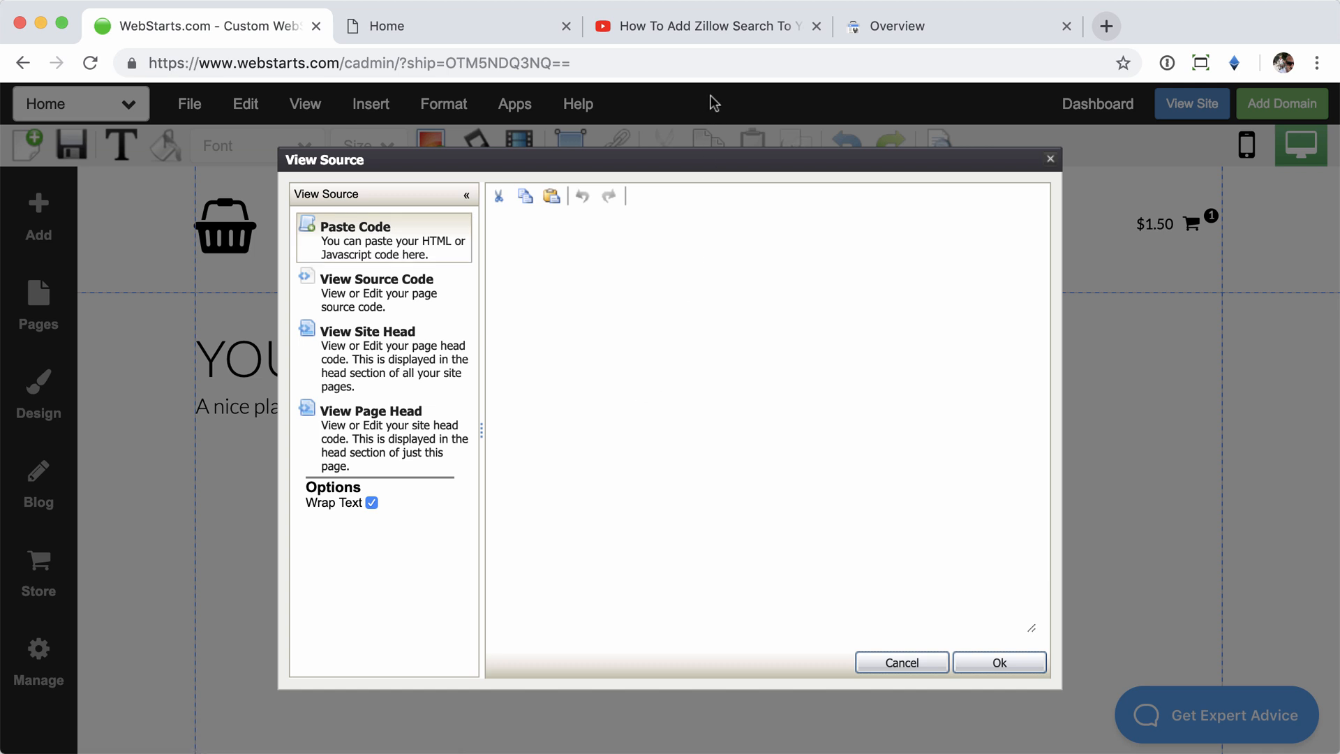
{"action": "left_click", "coordinate": [696, 26]}
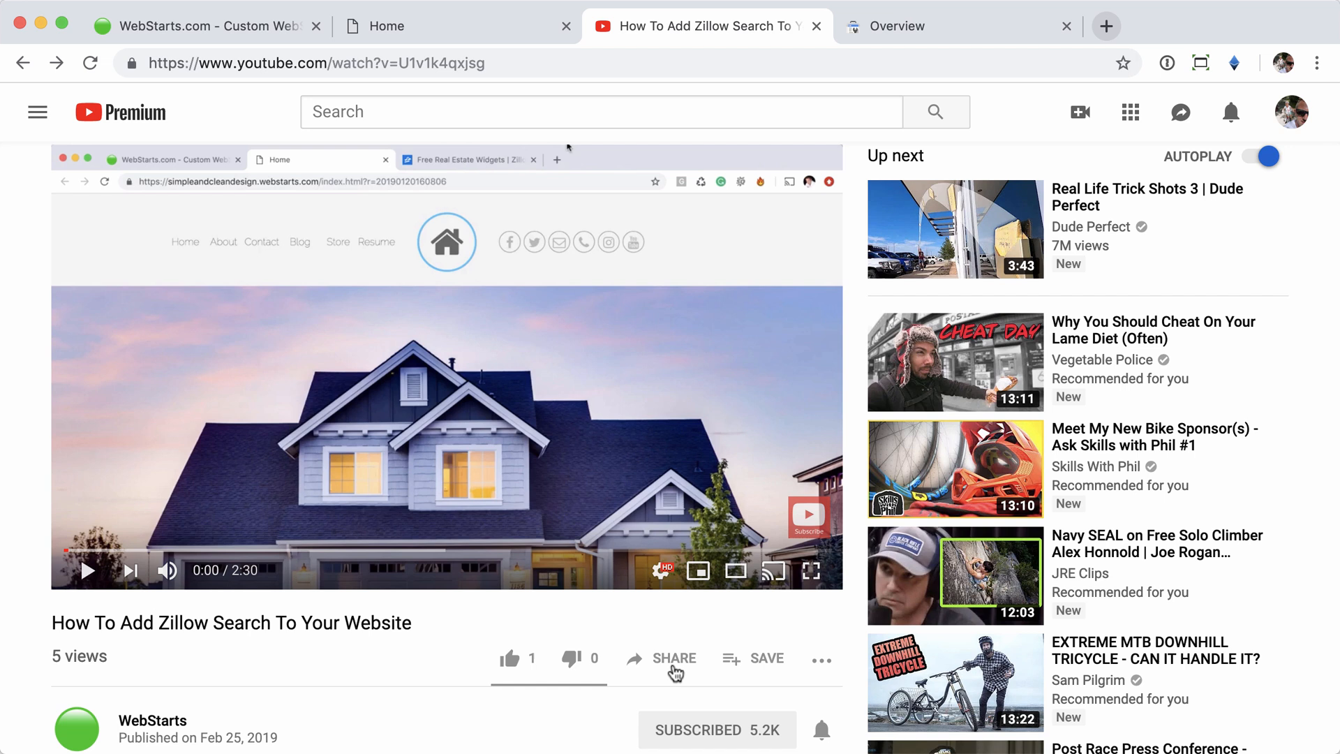
Embed the Zillow YouTube video's iframe code in the homepage, save, and view the live site.
{"action": "left_click", "coordinate": [674, 658]}
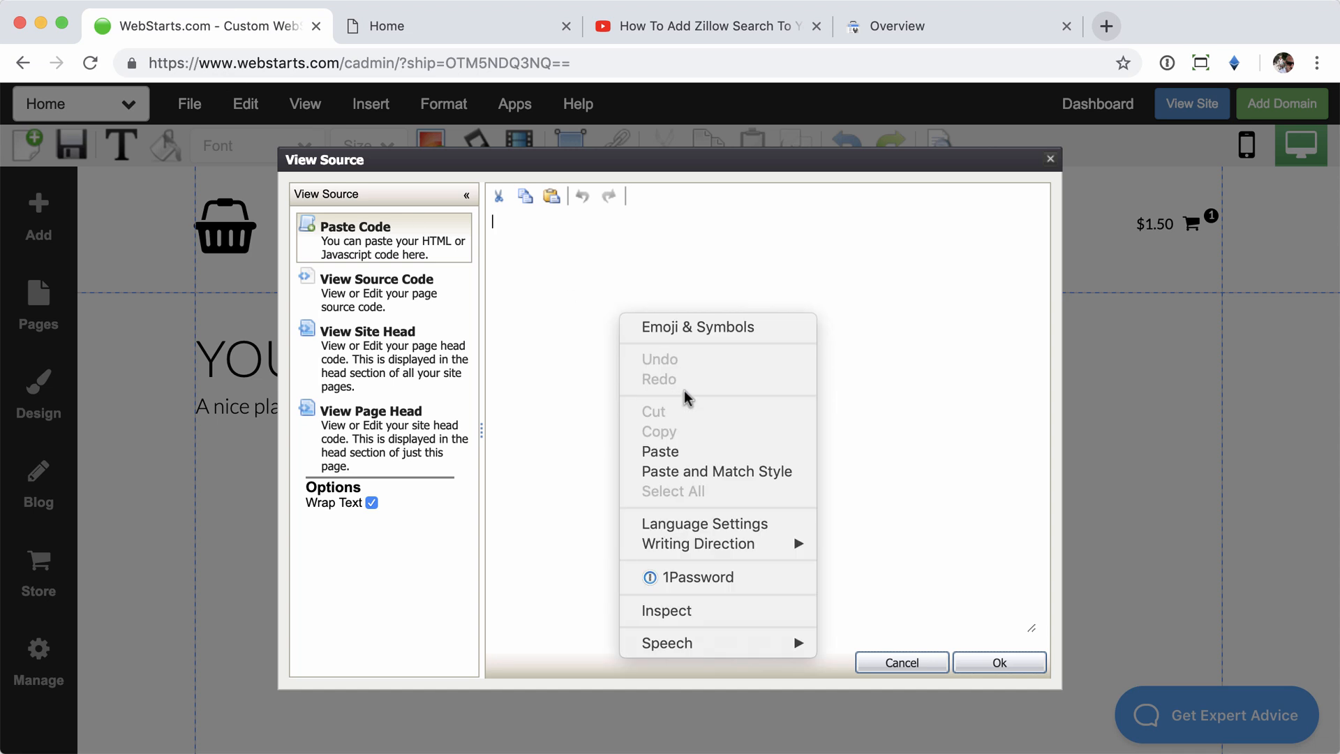
{"action": "left_click", "coordinate": [661, 451]}
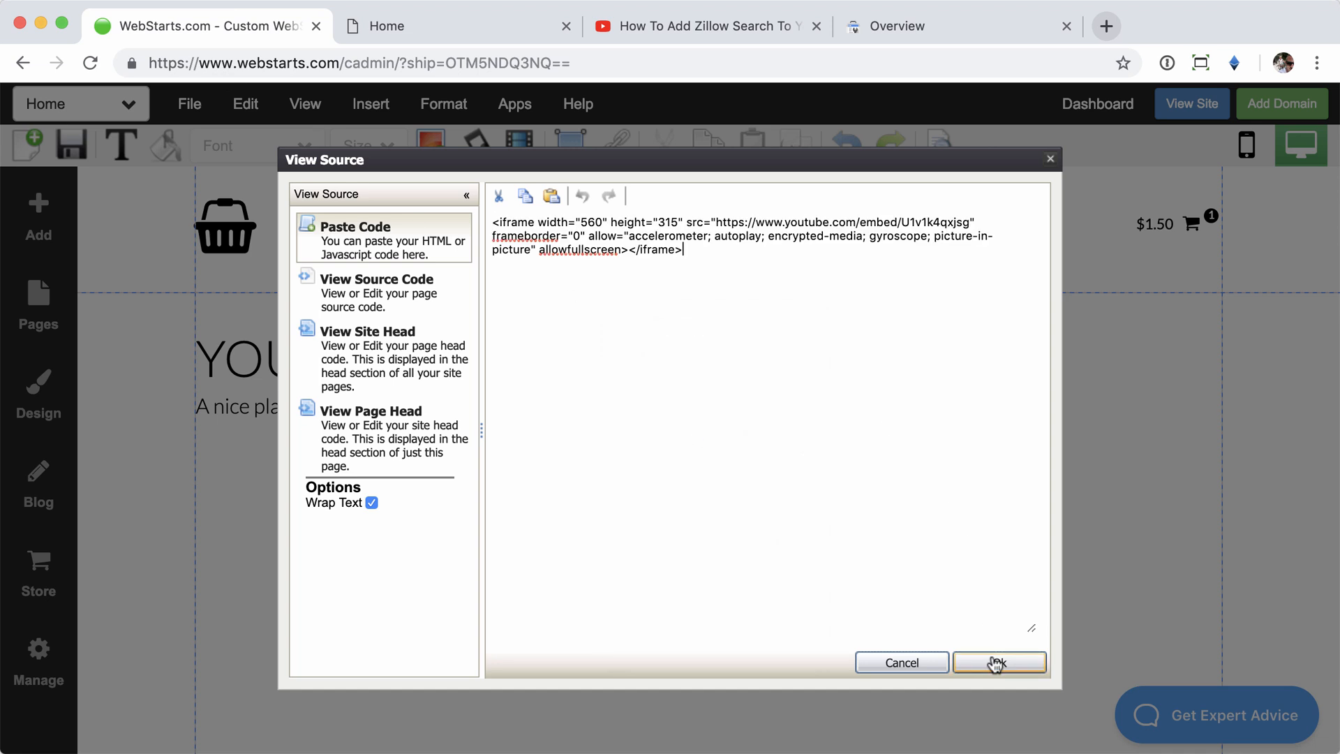
{"action": "left_click", "coordinate": [998, 662]}
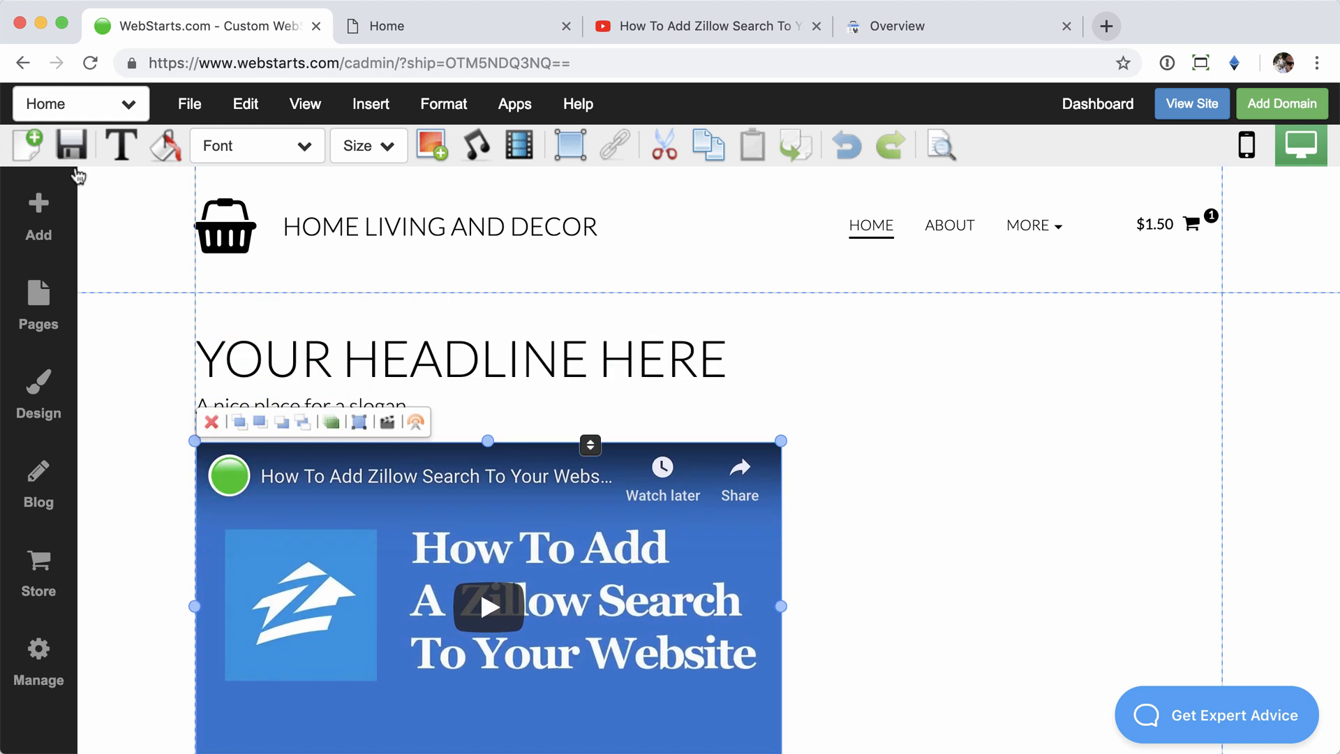
{"action": "left_click", "coordinate": [71, 144]}
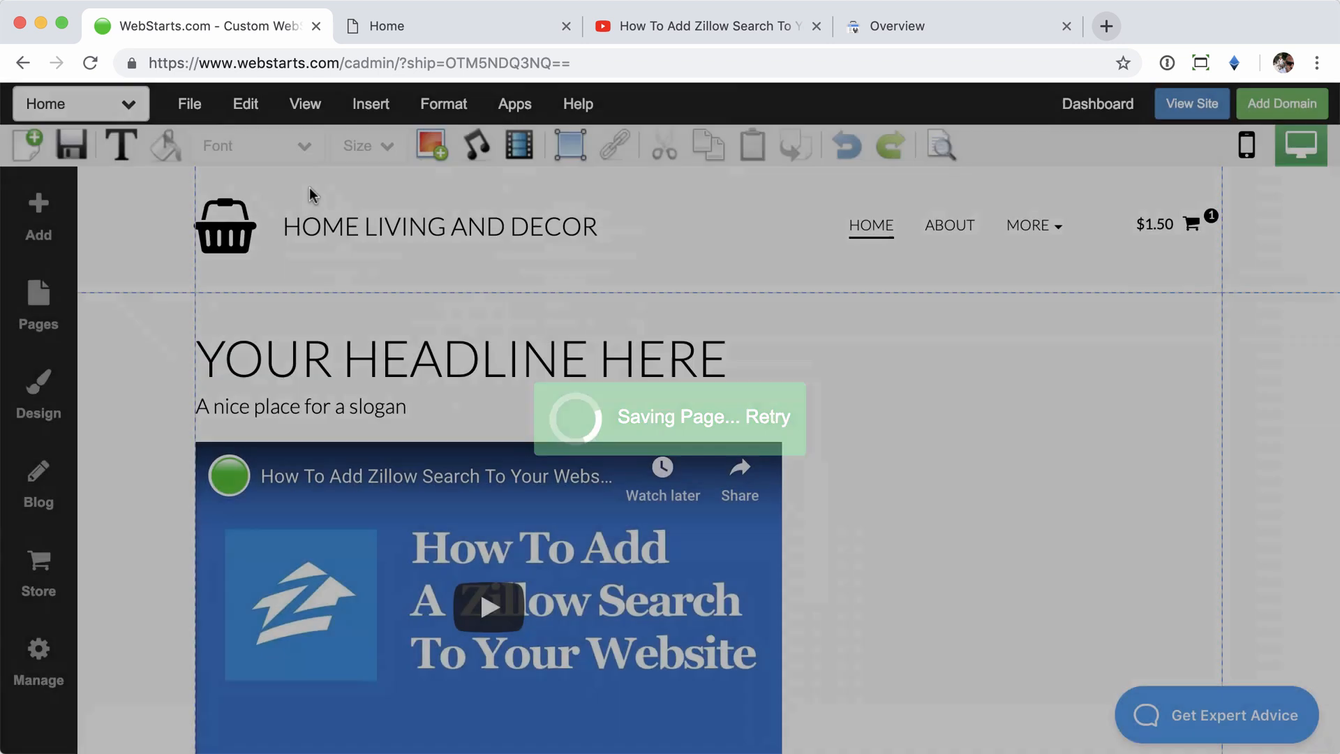
{"action": "left_click", "coordinate": [385, 26]}
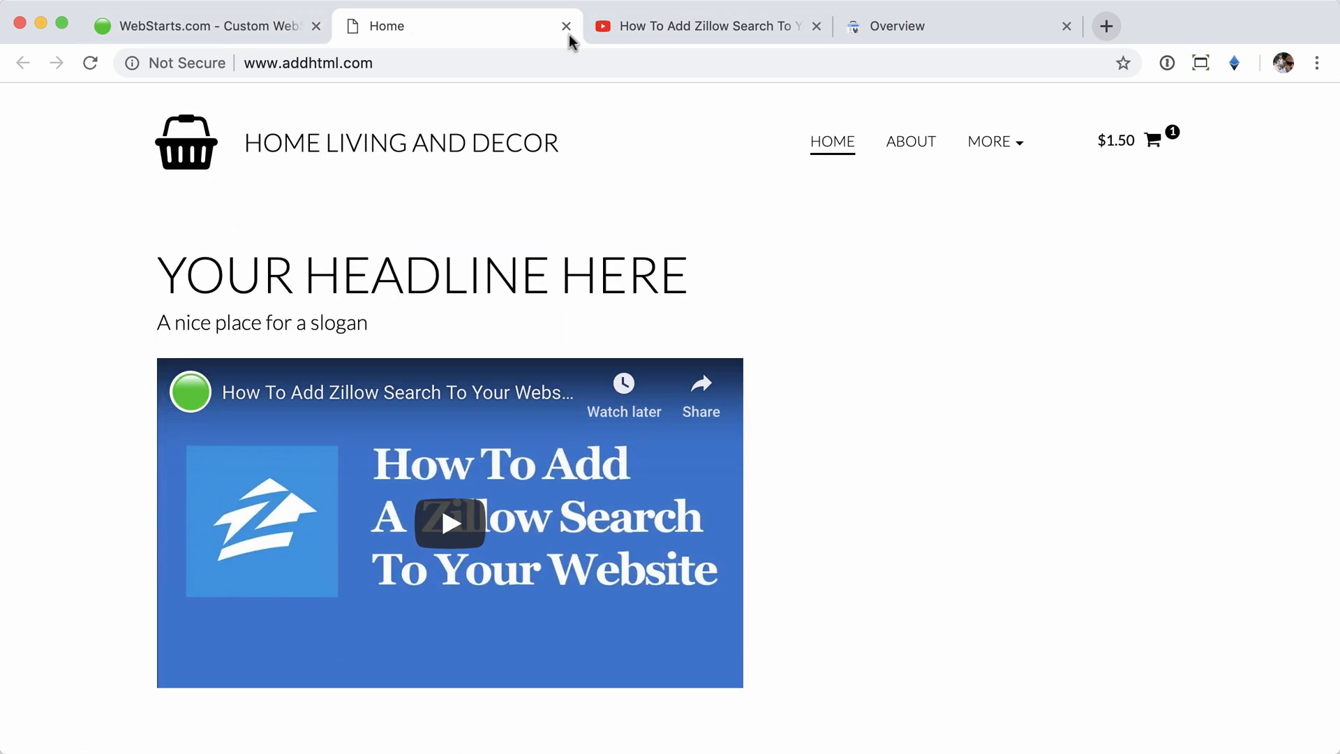
Close the live Home tab and YouTube's Embed Video dialog, returning to the WebStarts editor.
{"action": "left_click", "coordinate": [566, 26]}
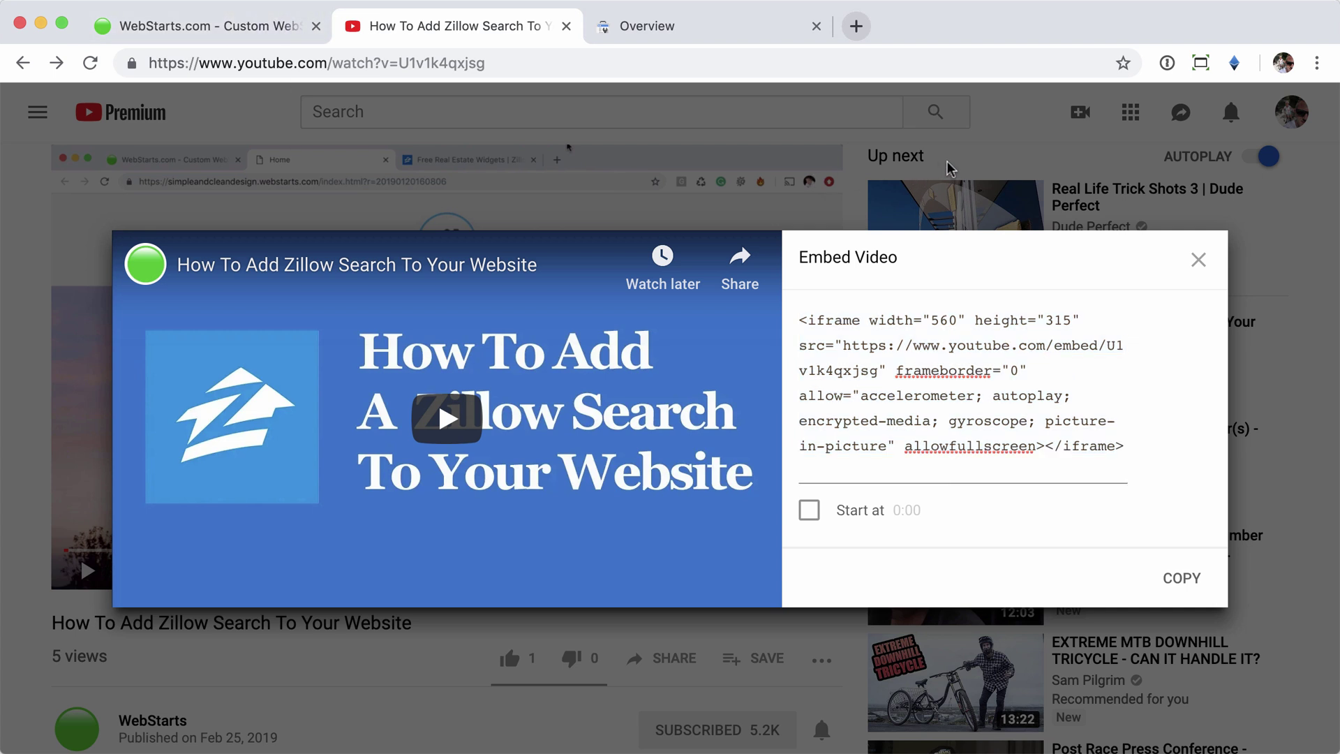
{"action": "left_click", "coordinate": [1198, 260]}
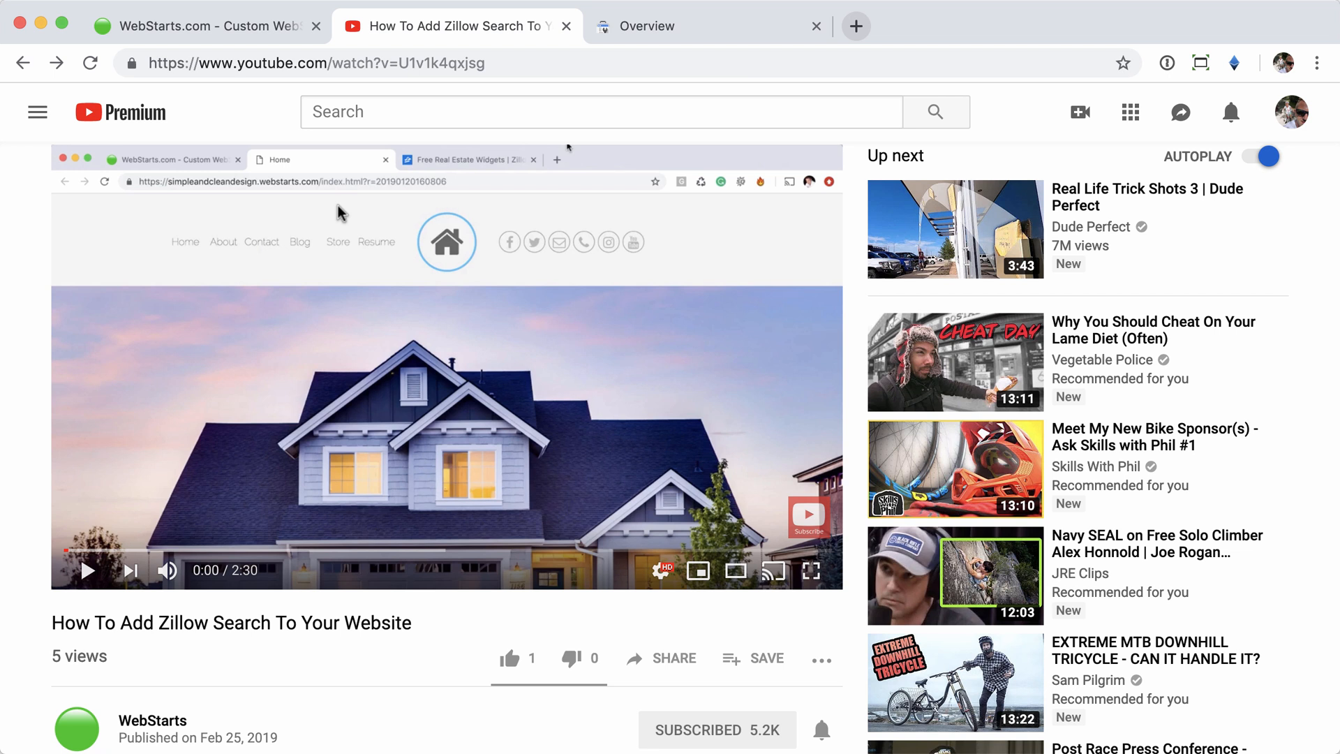
{"action": "left_click", "coordinate": [205, 26]}
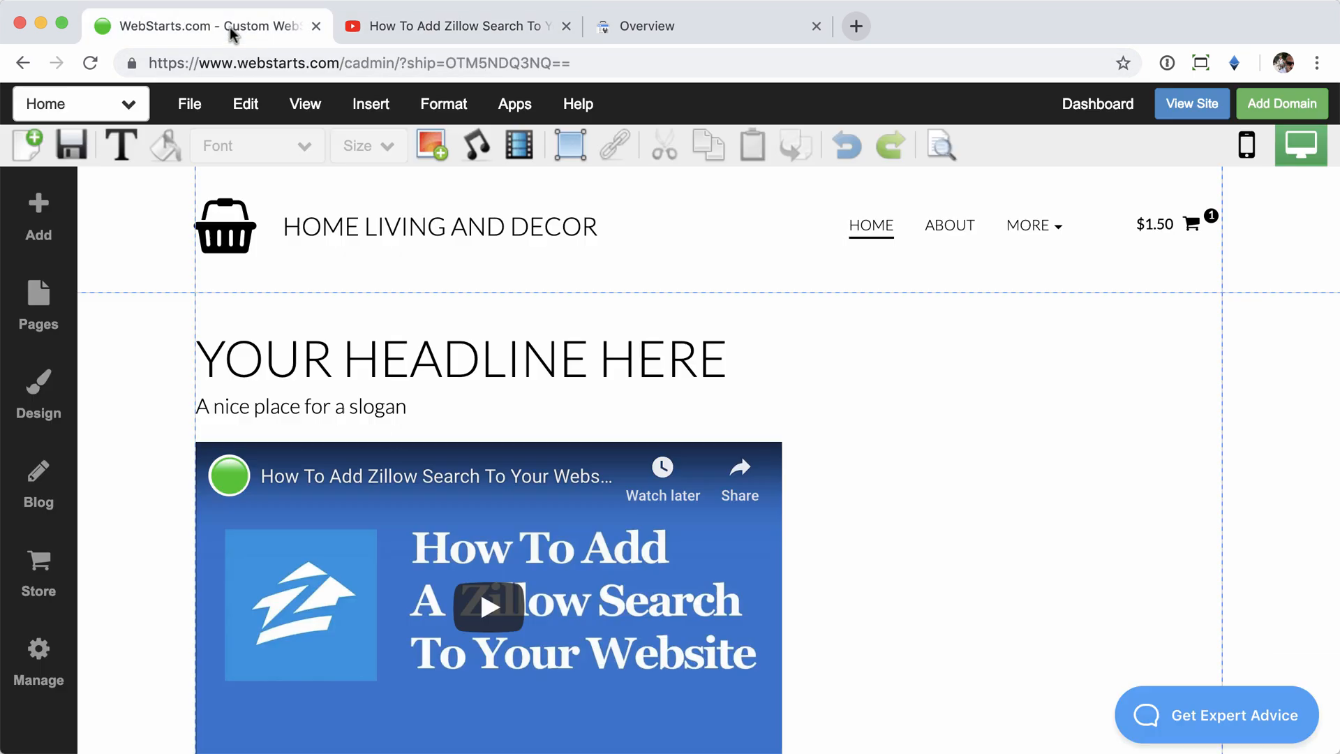
Select the embedded video, choose Edit HTML, and accept the warning.
{"action": "left_click", "coordinate": [488, 598]}
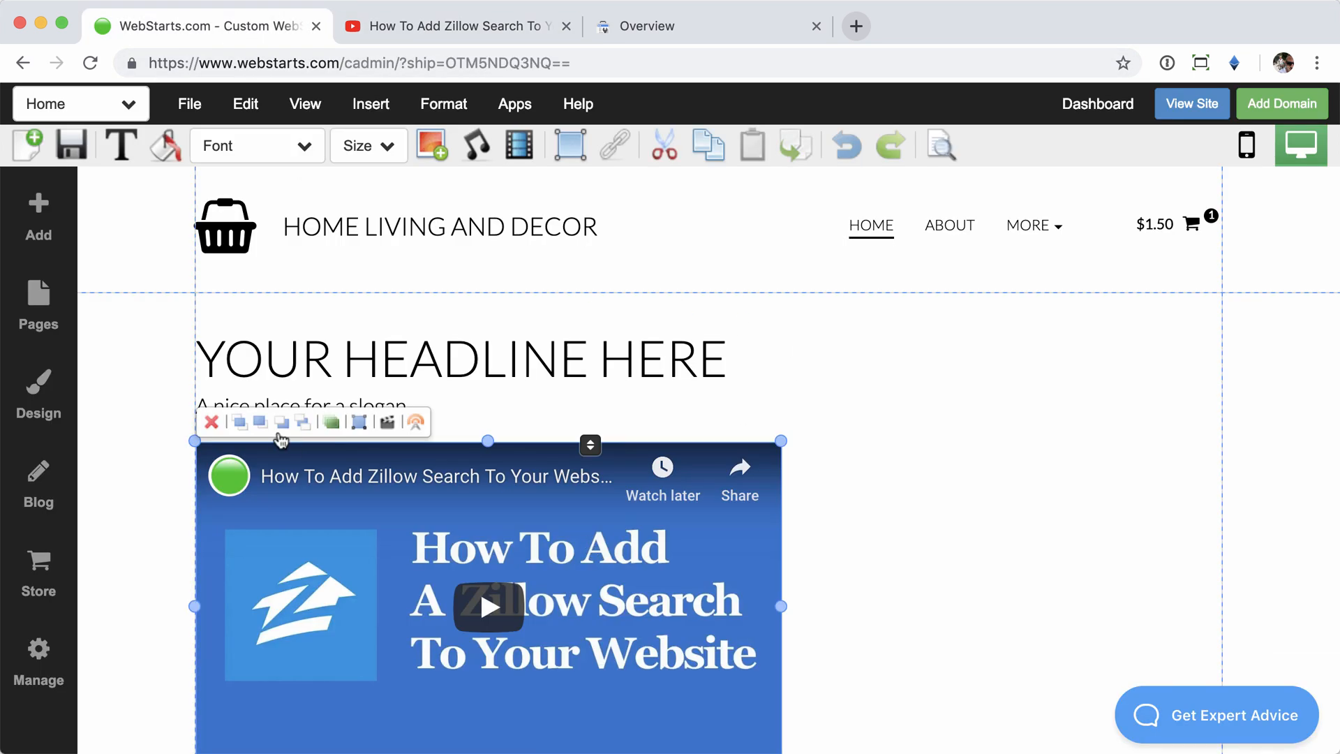
{"action": "left_click", "coordinate": [211, 422]}
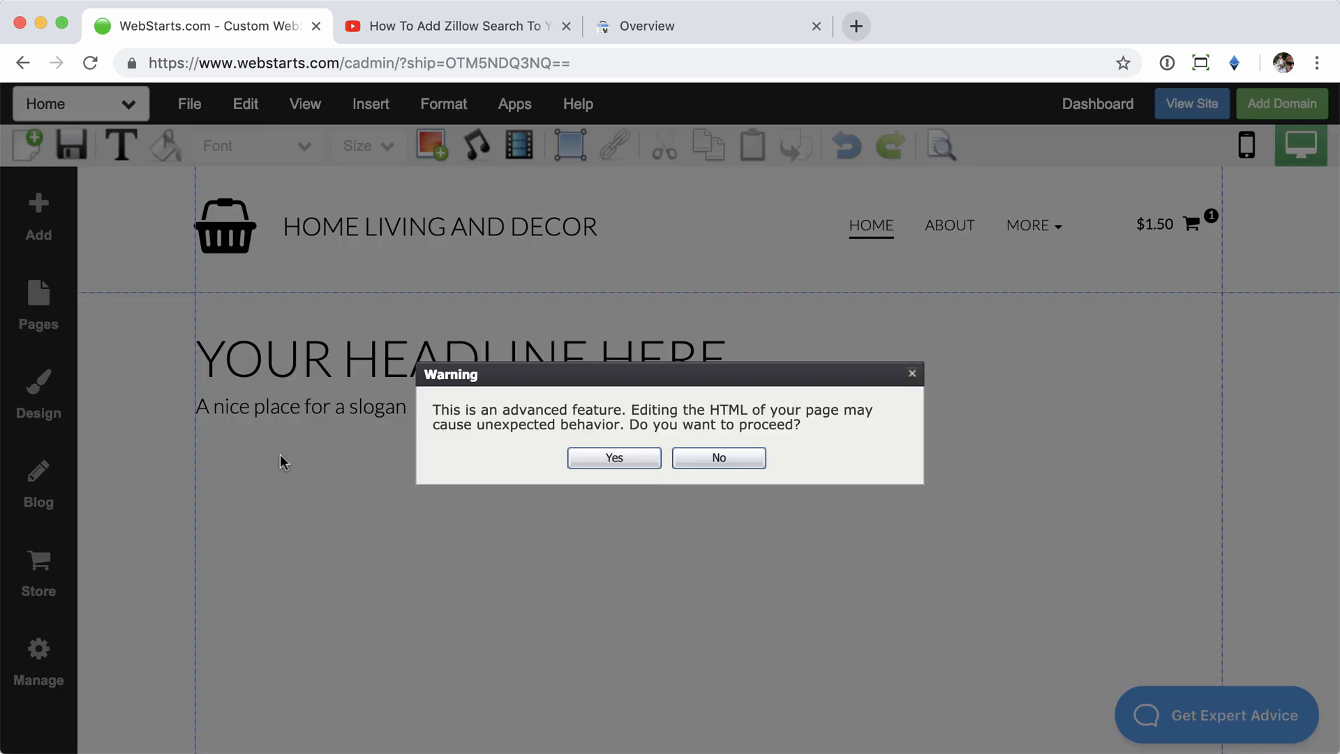
{"action": "left_click", "coordinate": [613, 458]}
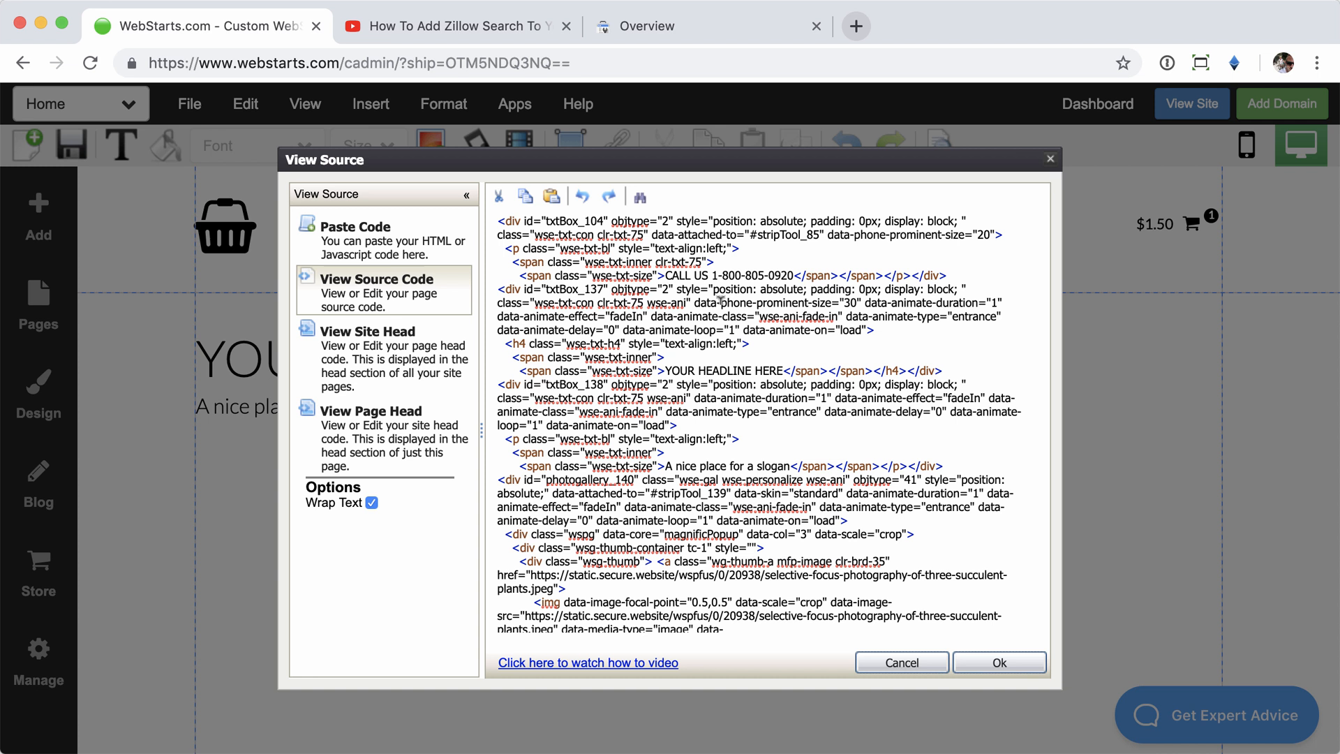
Close the View Source dialog and use the View Source (HTML) icon to raise the warning.
{"action": "scroll", "scroll_direction": "down", "scroll_amount": 3}
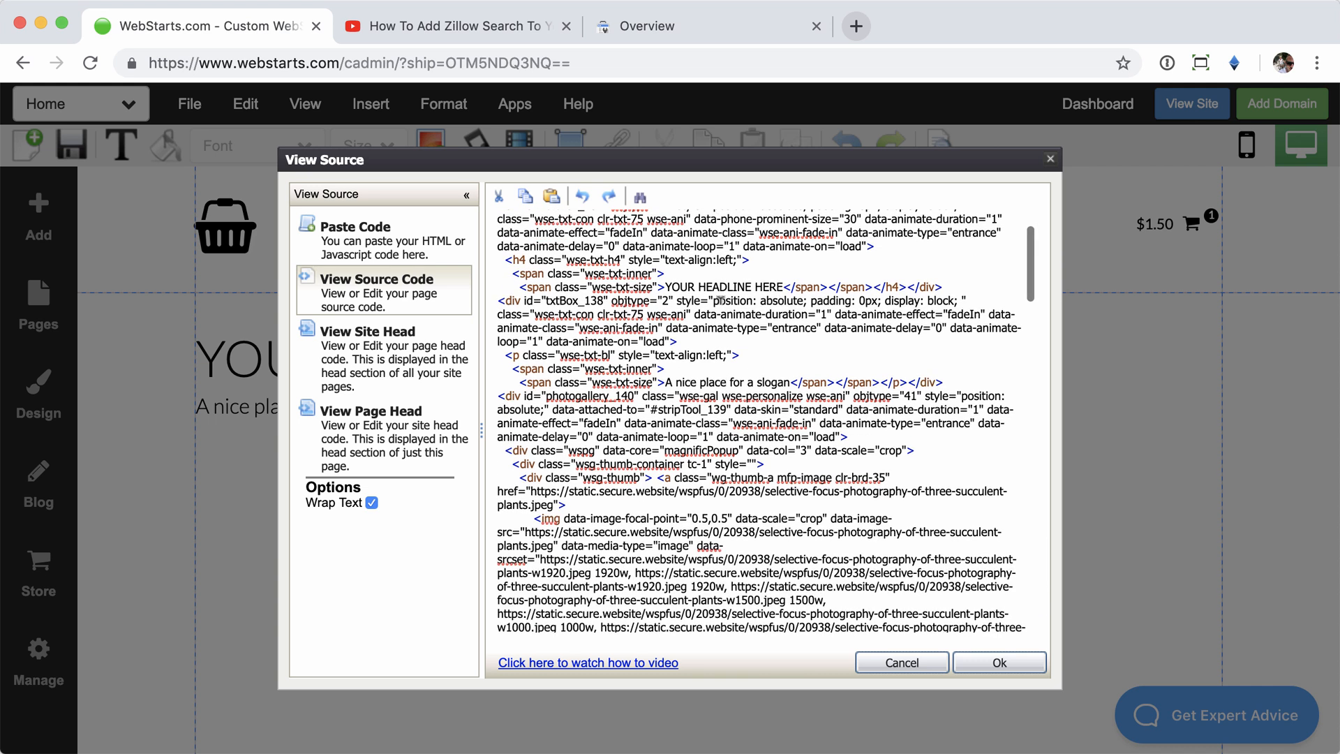
{"action": "left_click", "coordinate": [640, 196]}
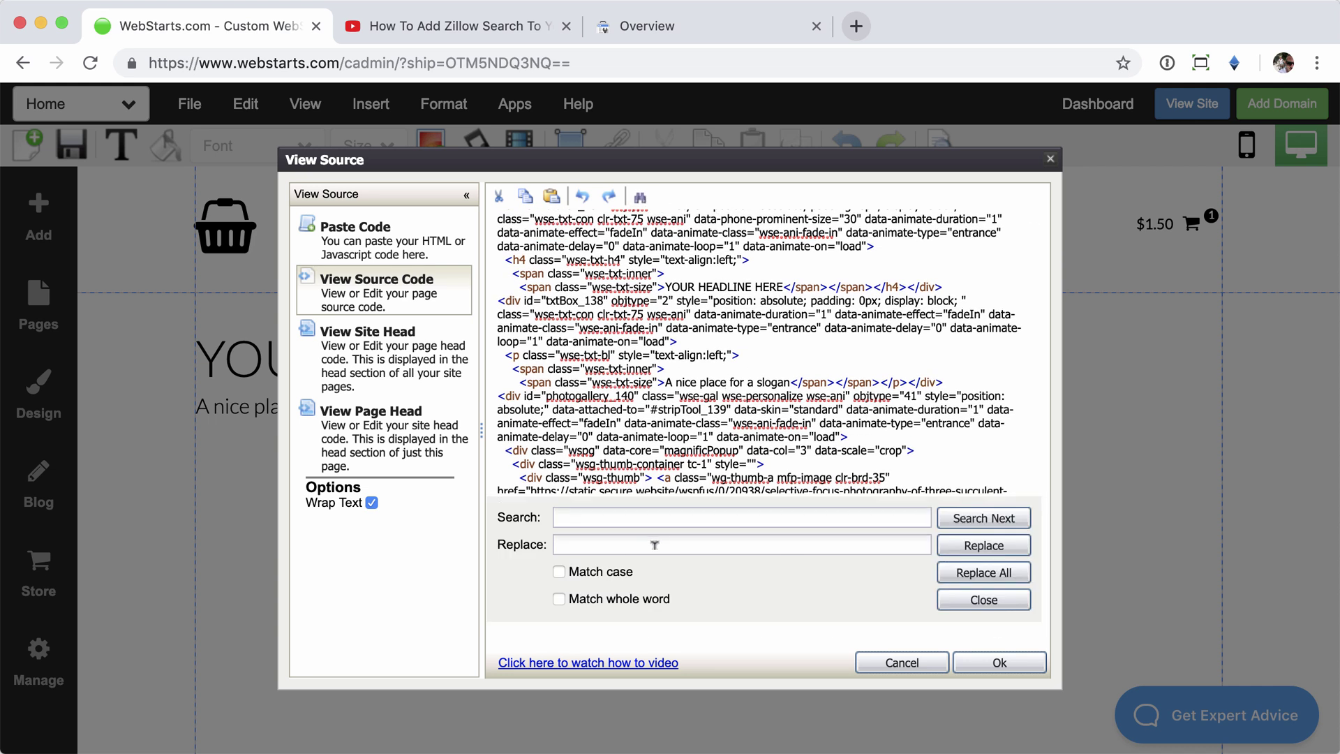
{"action": "mouse_move", "coordinate": [827, 321]}
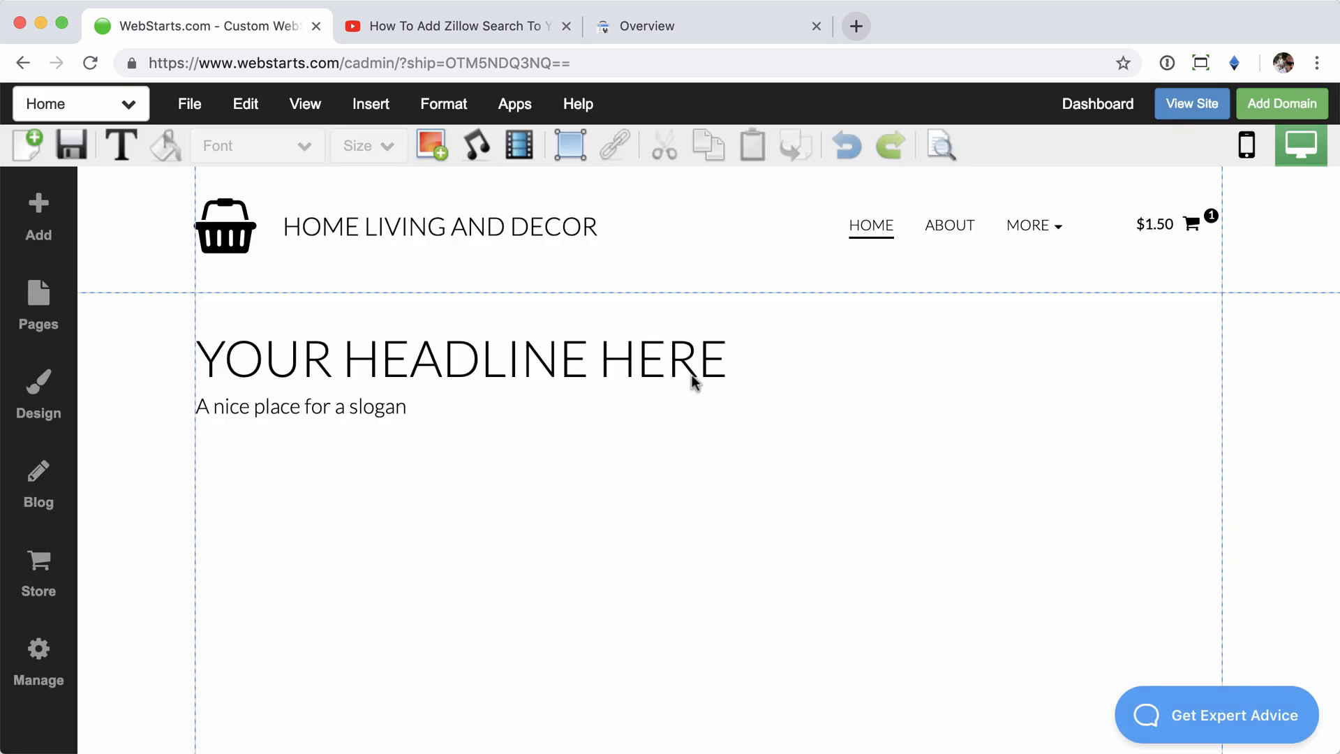
{"action": "mouse_move", "coordinate": [643, 470]}
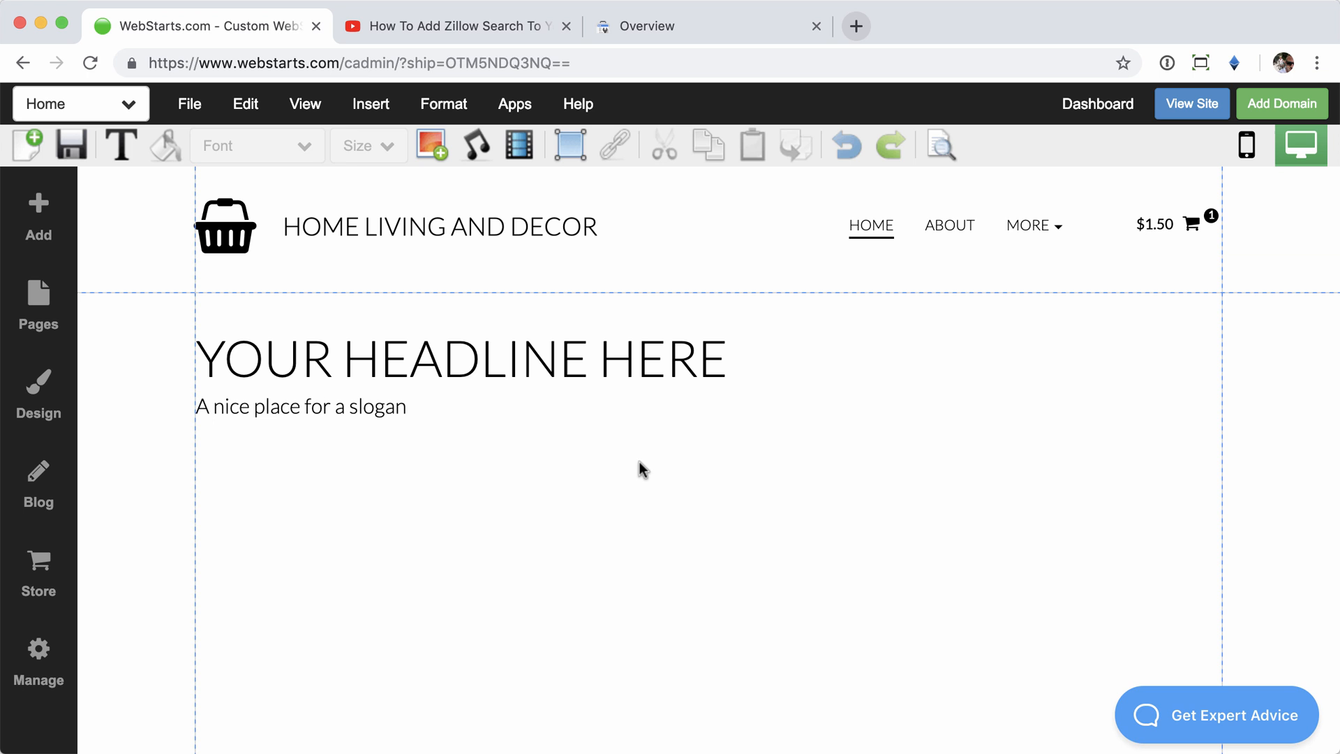
{"action": "mouse_move", "coordinate": [413, 221]}
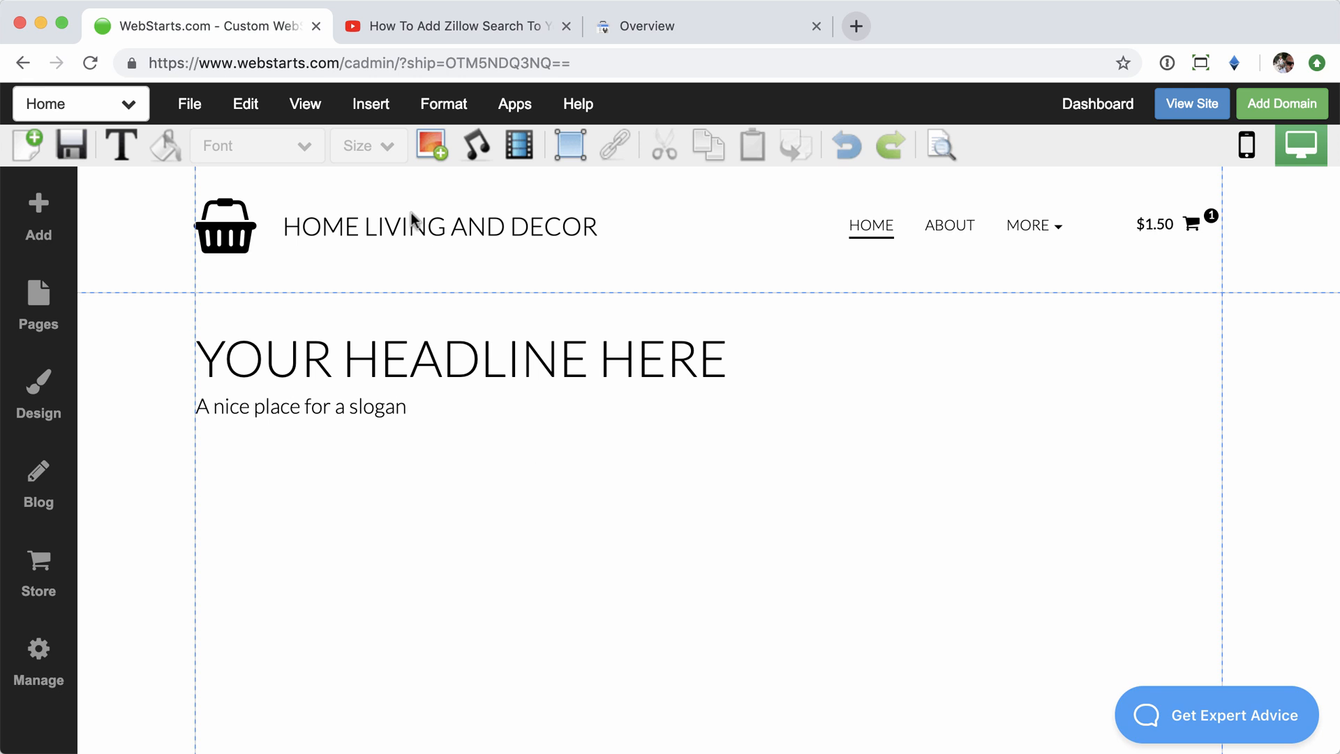
{"action": "left_click", "coordinate": [939, 144]}
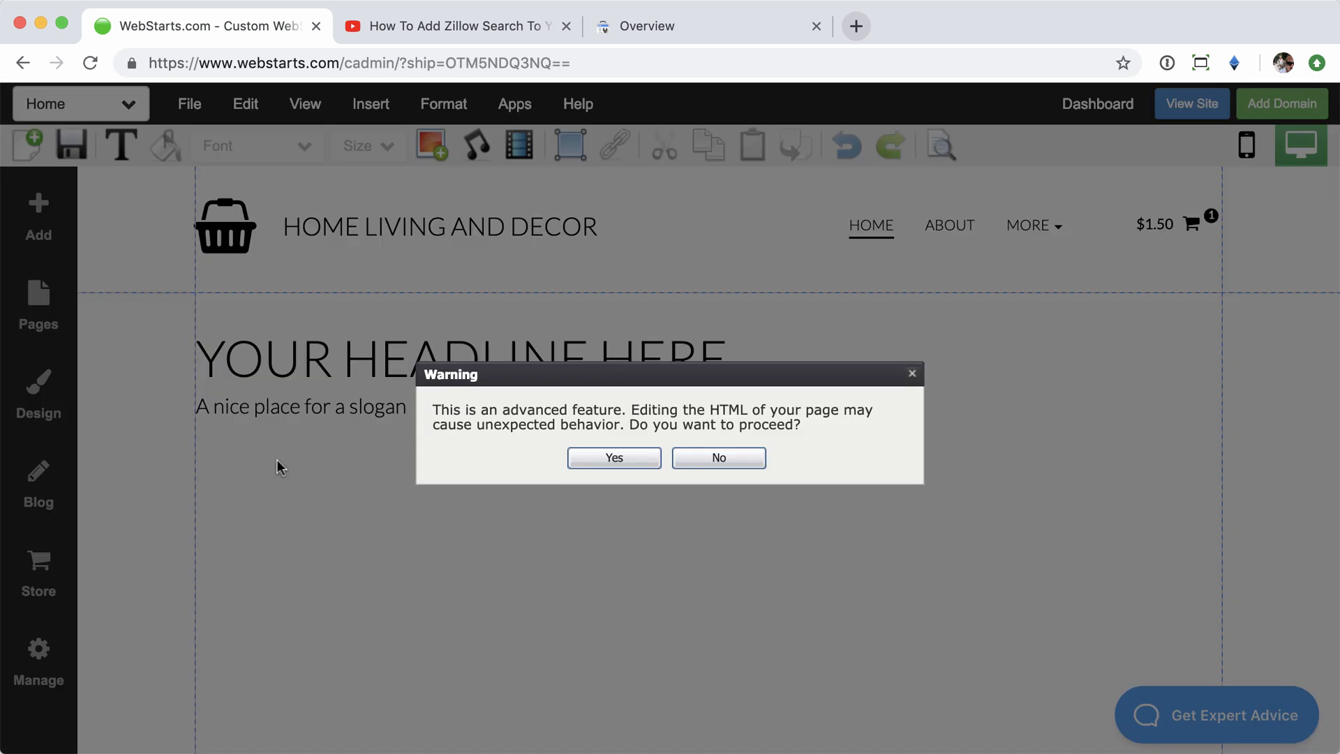
Accept the warning and open the View Site Head section of the source dialog.
{"action": "left_click", "coordinate": [613, 457]}
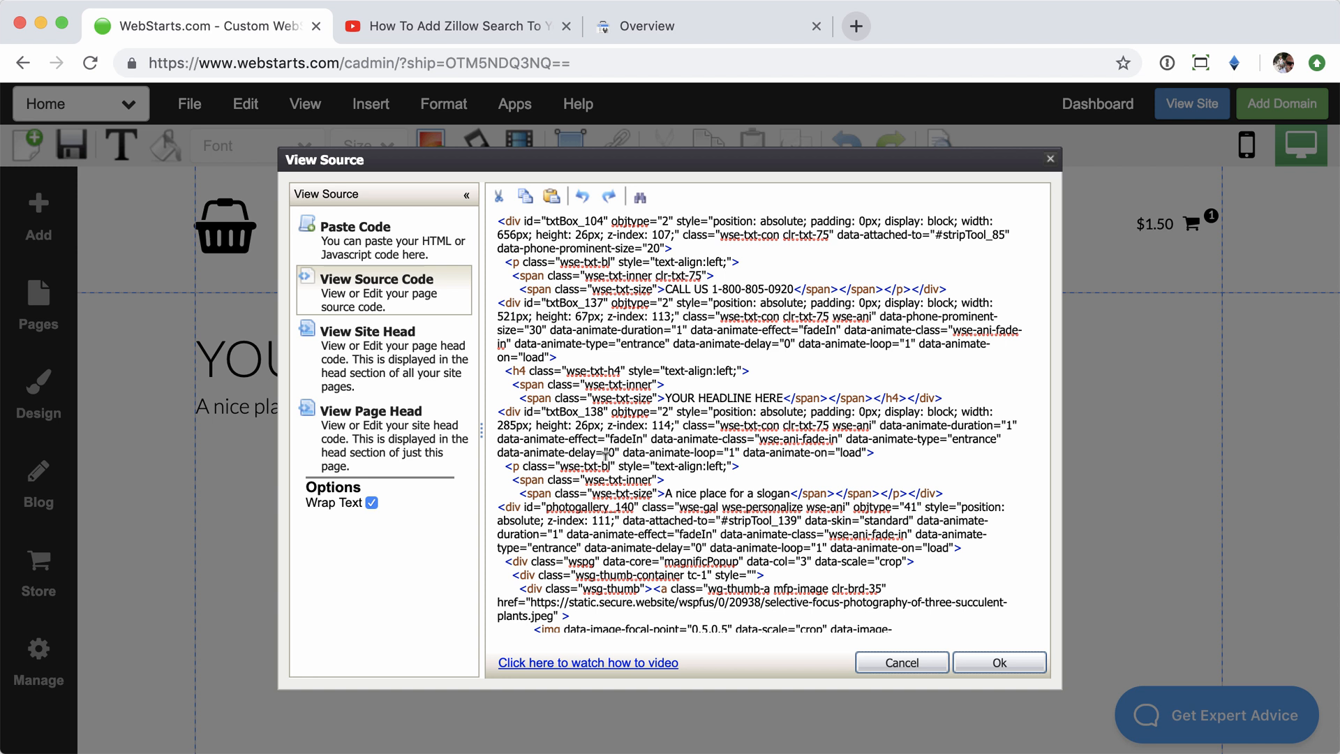
{"action": "mouse_move", "coordinate": [380, 344]}
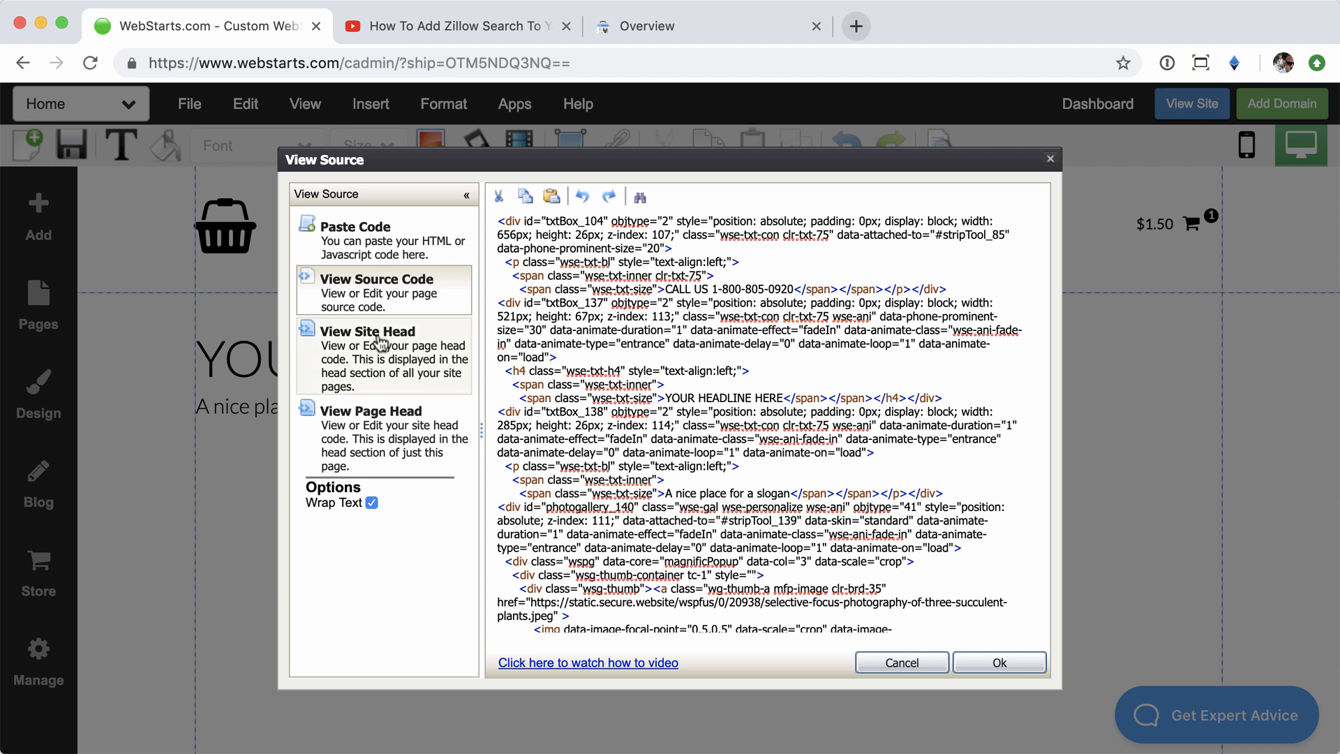
{"action": "left_click", "coordinate": [366, 331]}
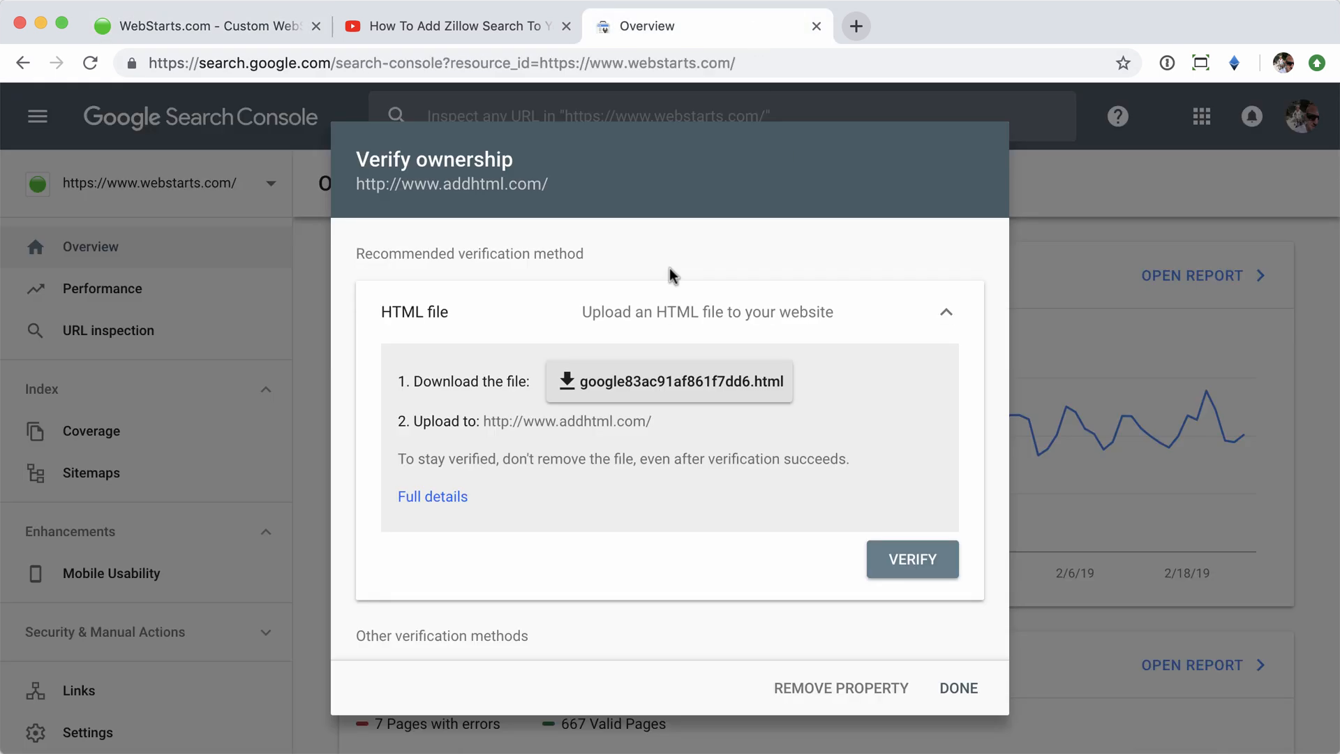
{"action": "mouse_move", "coordinate": [618, 283]}
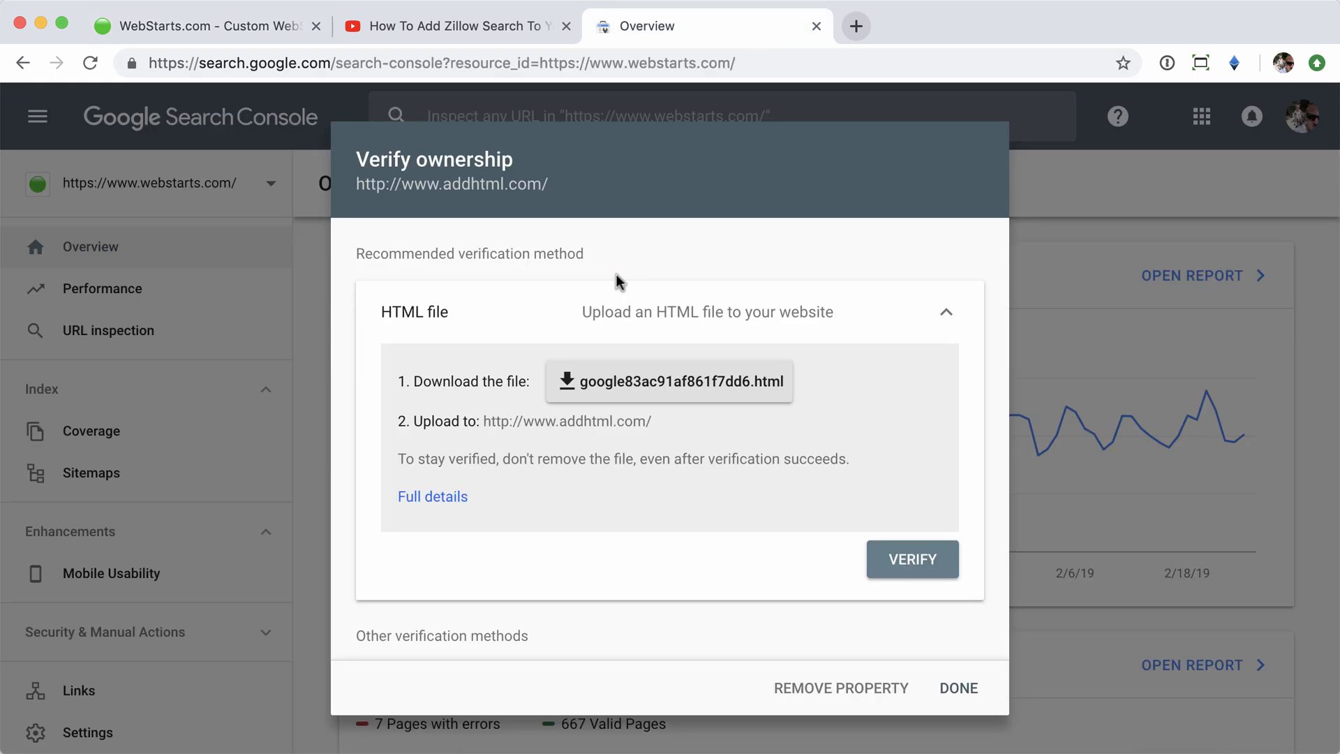
Scroll Verify ownership to the HTML tag method and its google-site-verification meta tag.
{"action": "scroll", "scroll_direction": "down", "scroll_amount": 3}
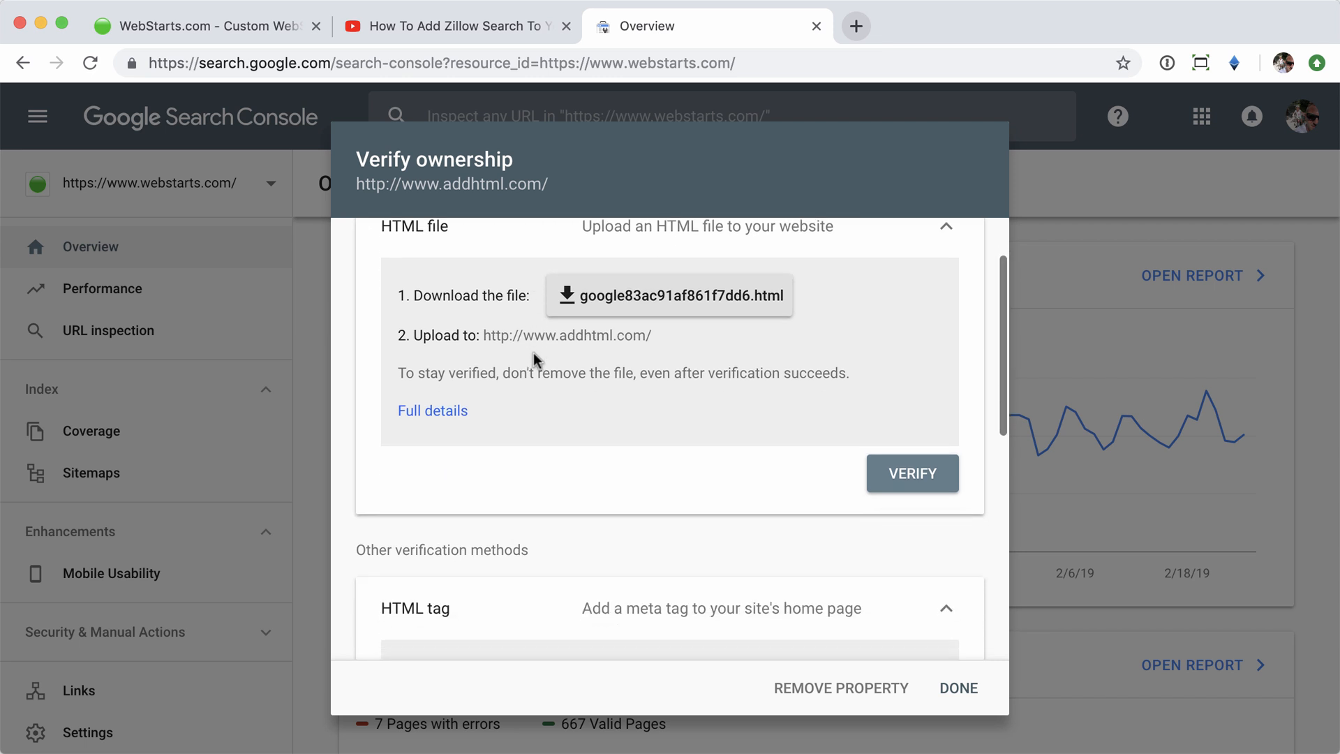
{"action": "scroll", "scroll_direction": "down", "scroll_amount": 3}
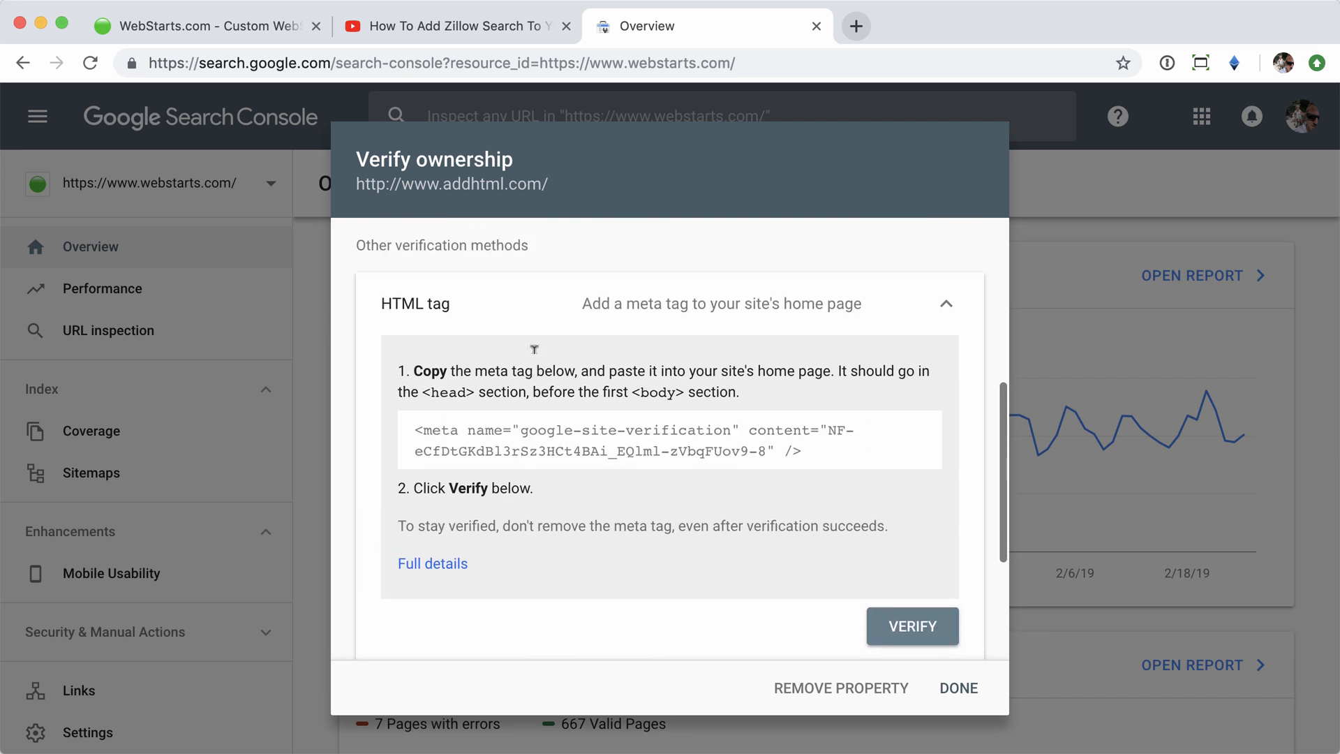
{"action": "mouse_move", "coordinate": [716, 304]}
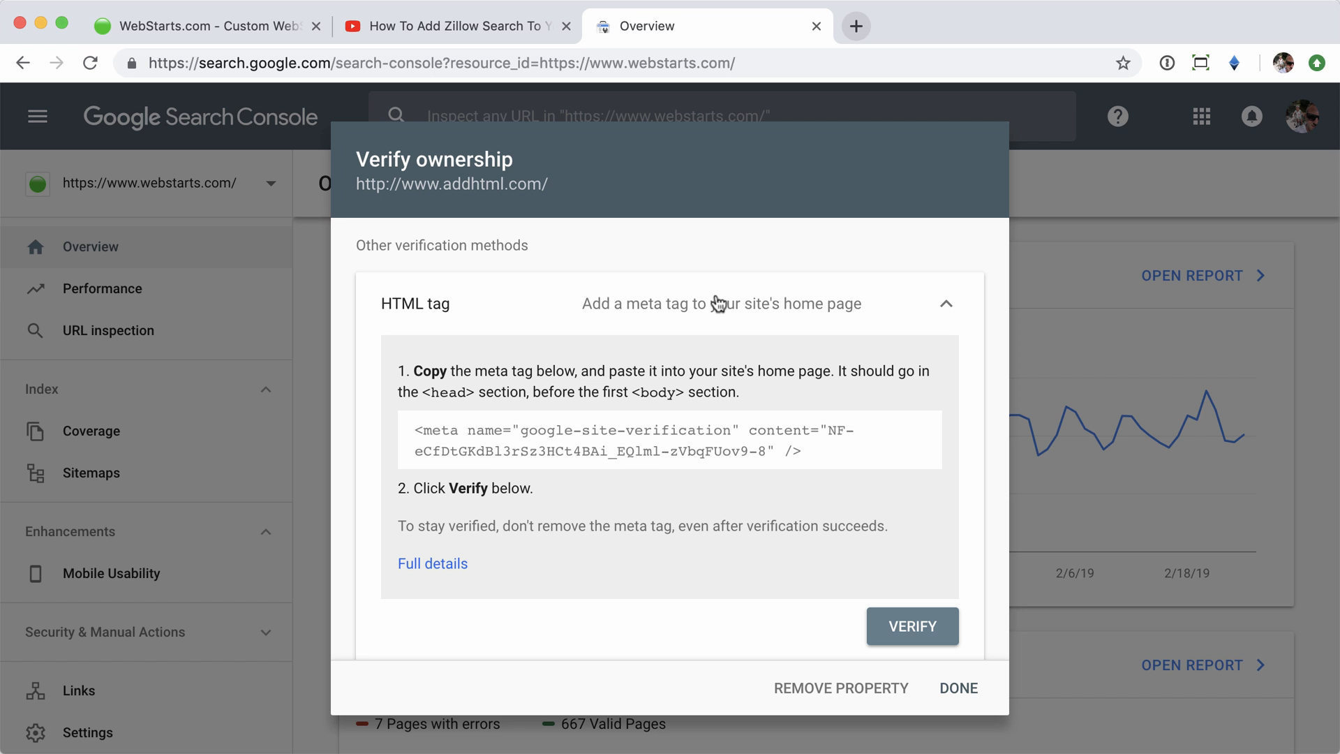
{"action": "mouse_move", "coordinate": [563, 381]}
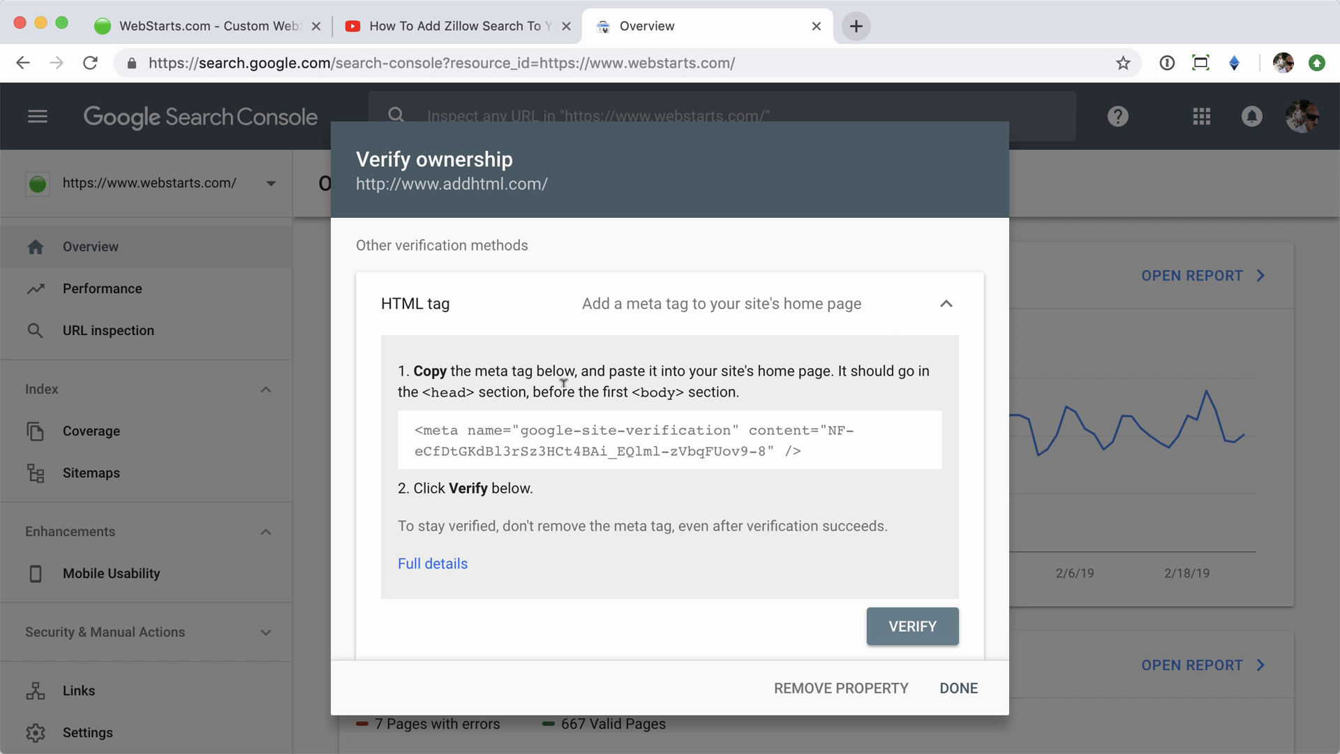
{"action": "mouse_move", "coordinate": [745, 401]}
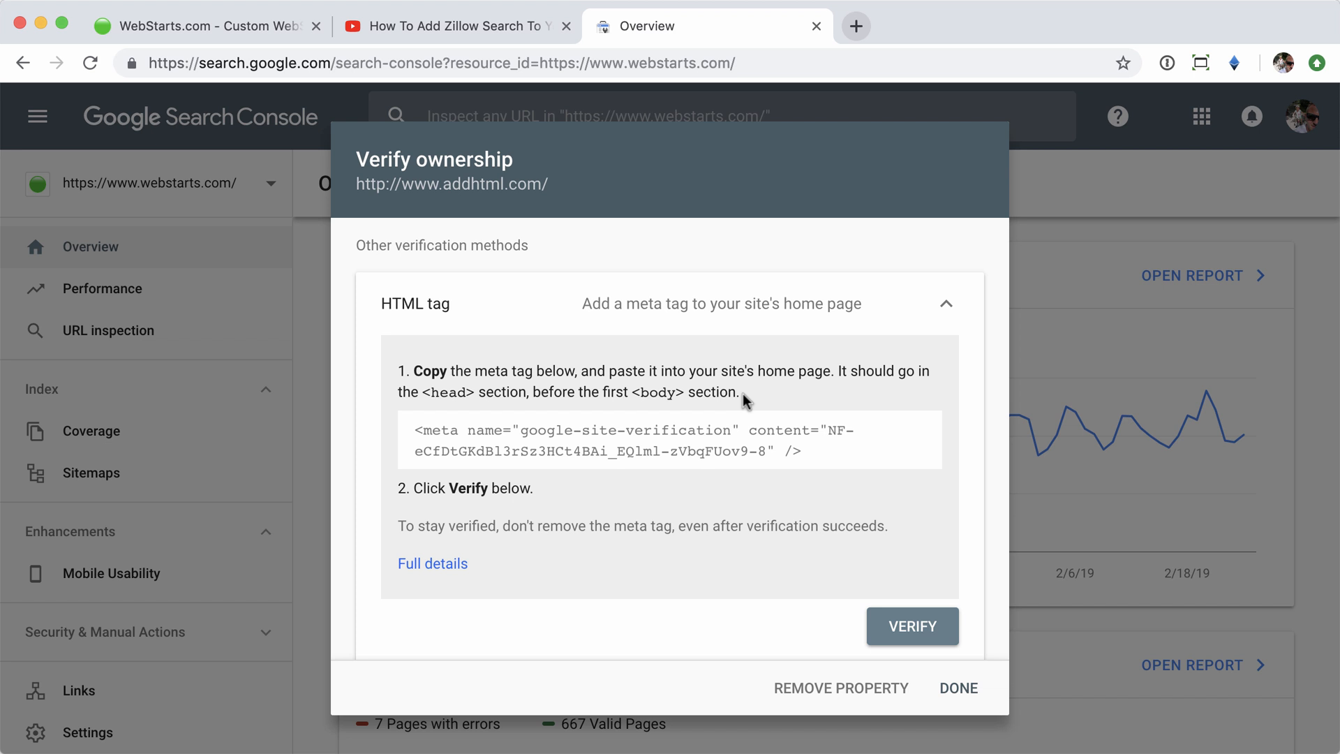
{"action": "mouse_move", "coordinate": [823, 454]}
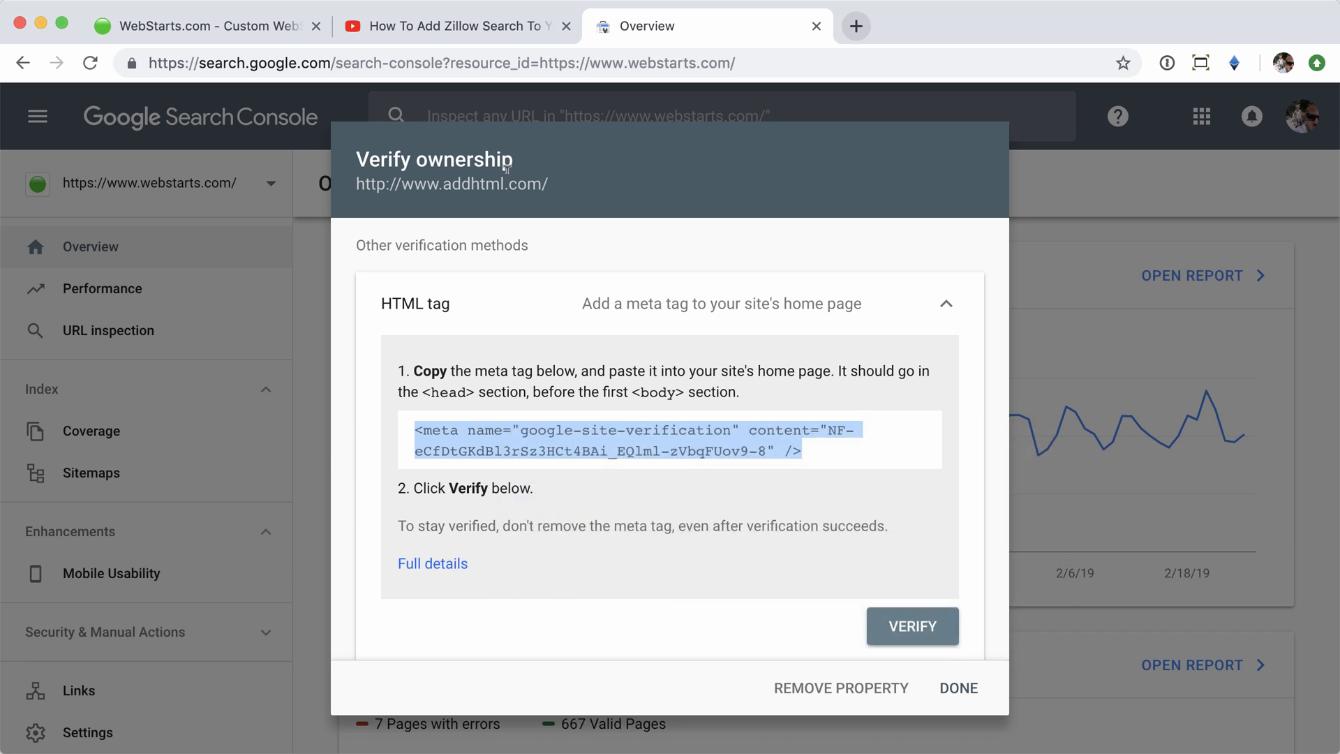
Paste the google-site-verification meta tag into View Page Head, confirm, and save.
{"action": "left_click", "coordinate": [208, 26]}
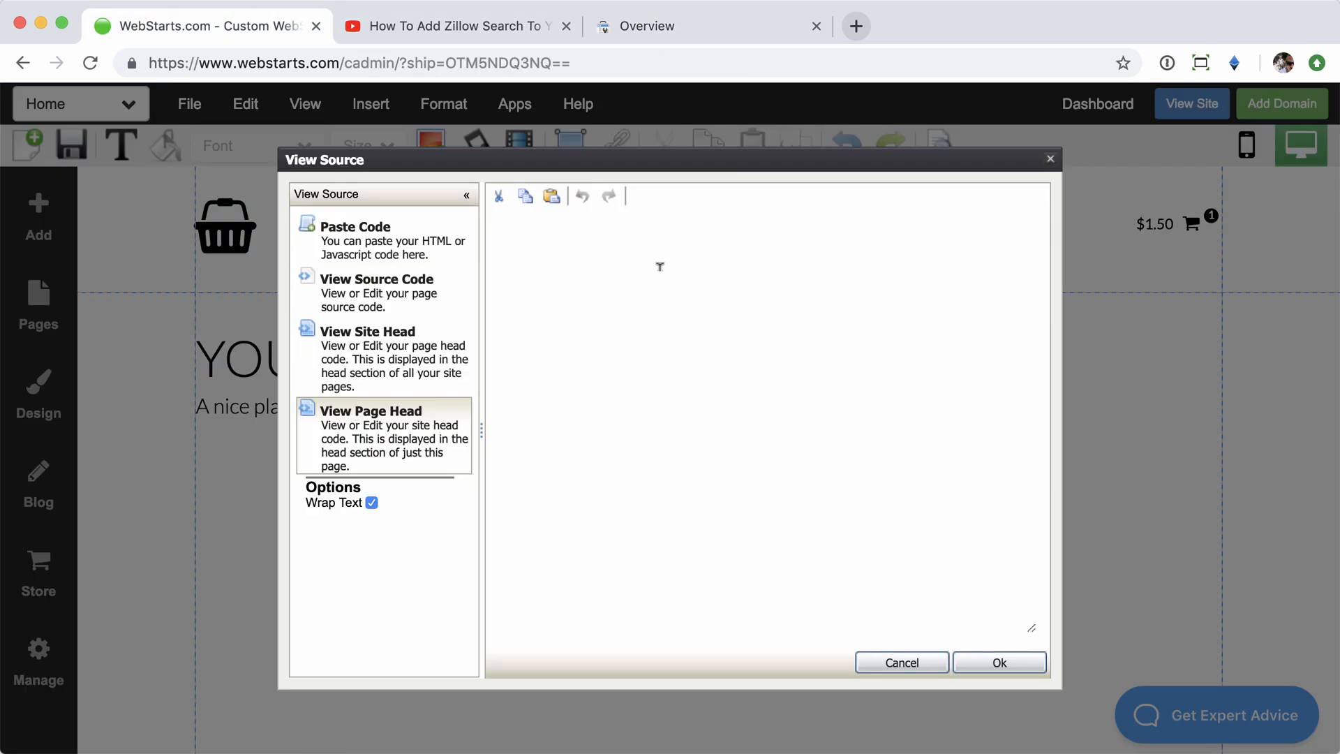
{"action": "mouse_move", "coordinate": [644, 435]}
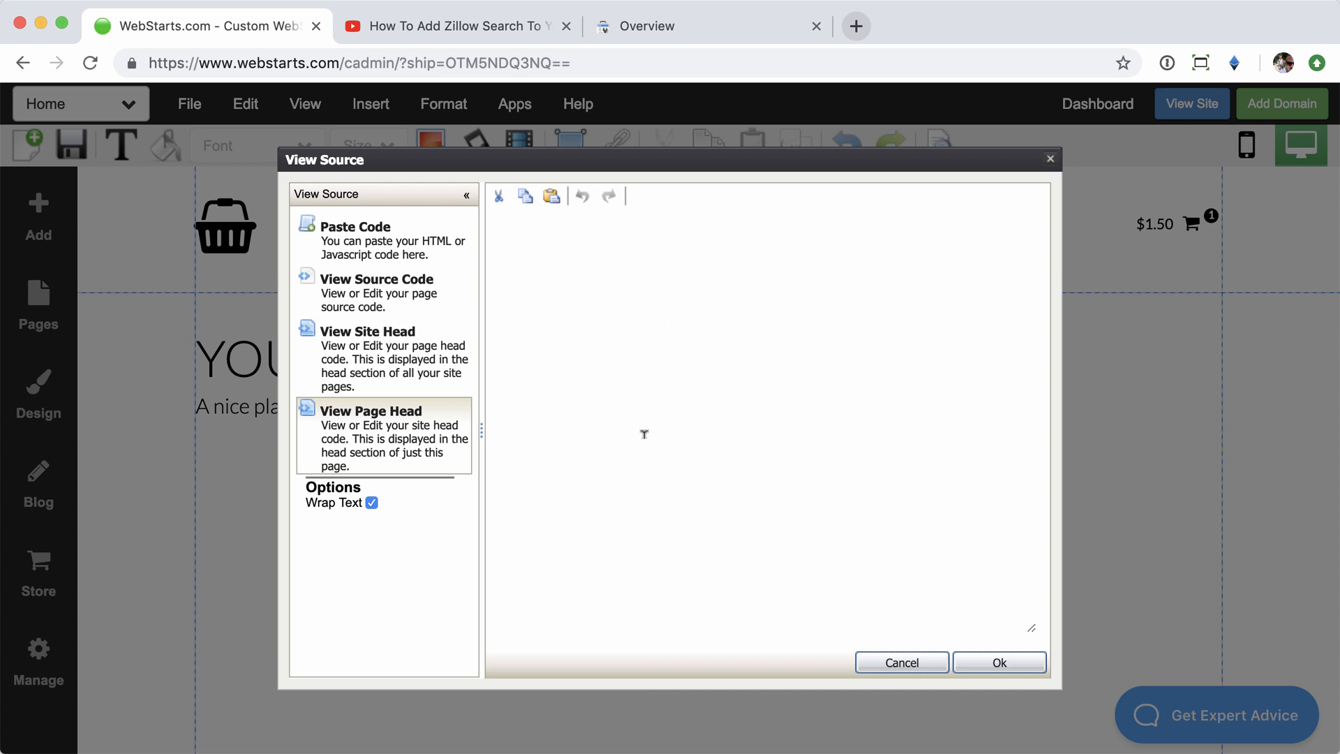
{"action": "mouse_move", "coordinate": [689, 367]}
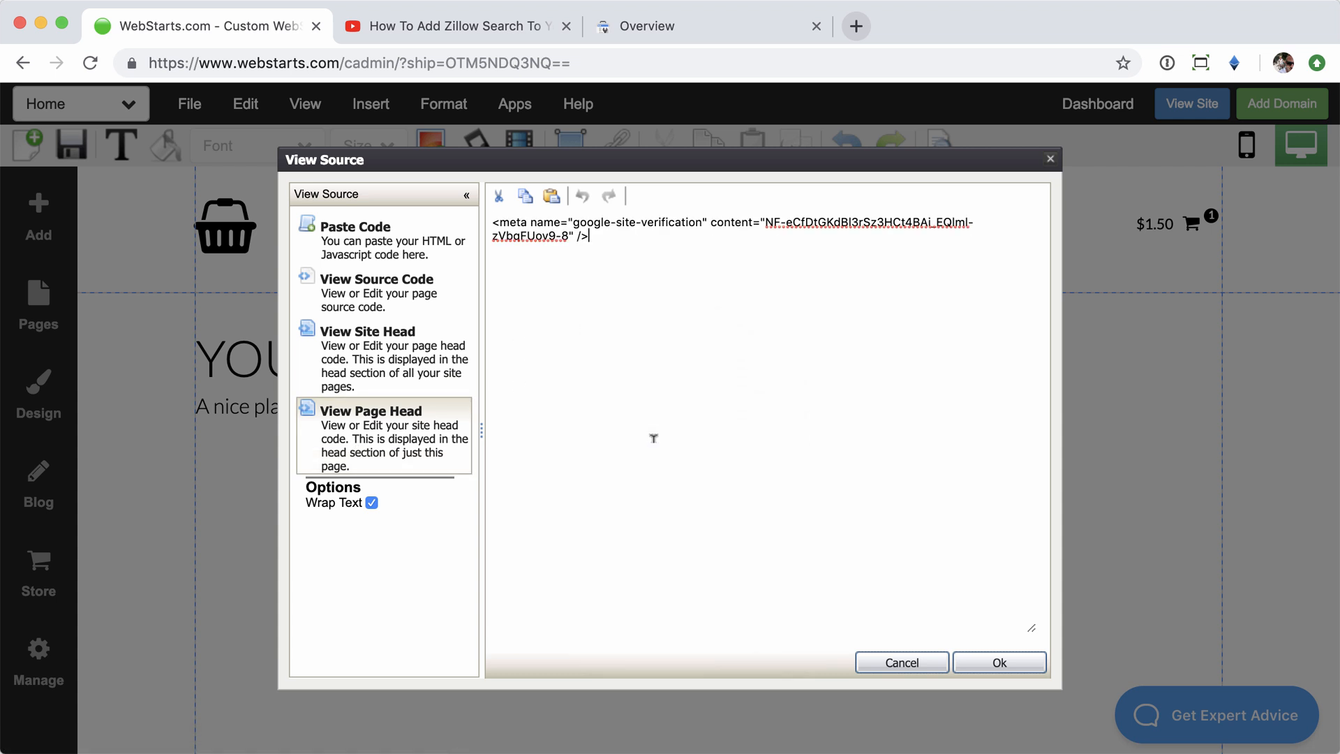
{"action": "left_click", "coordinate": [998, 663]}
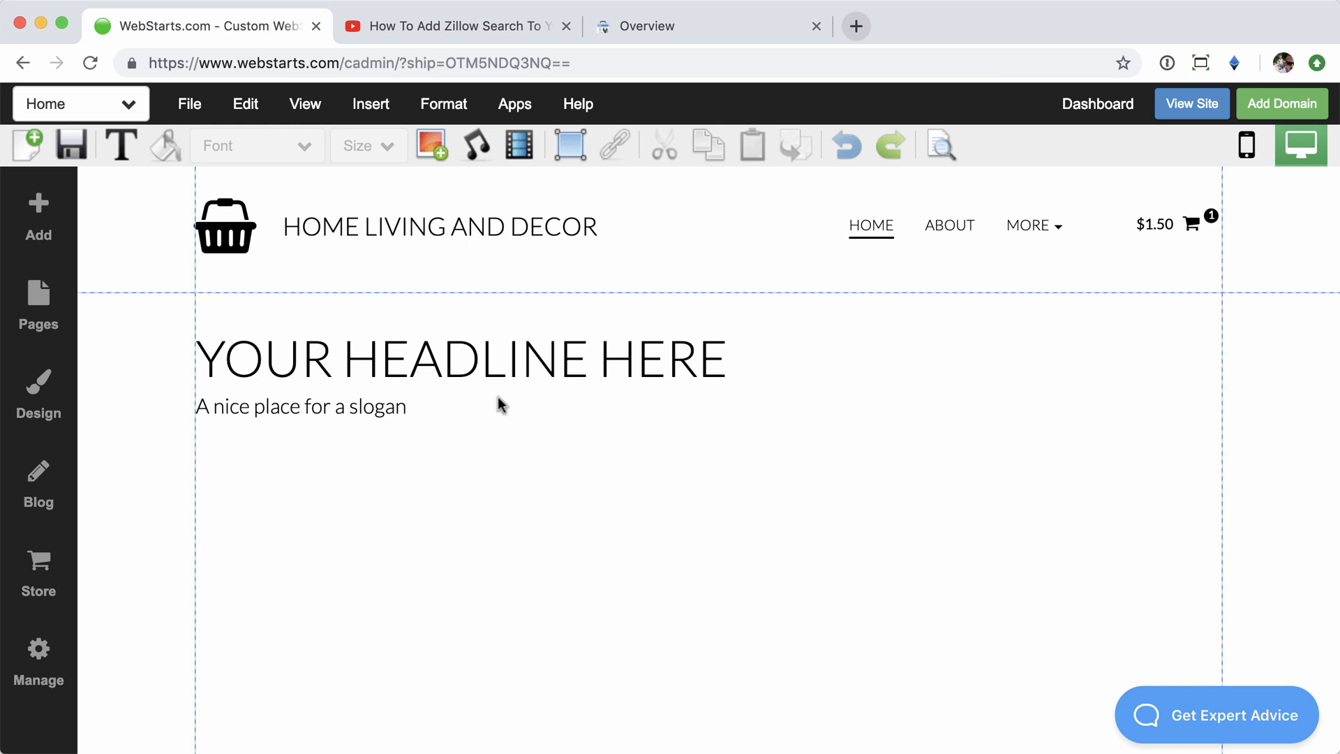
{"action": "left_click", "coordinate": [70, 145]}
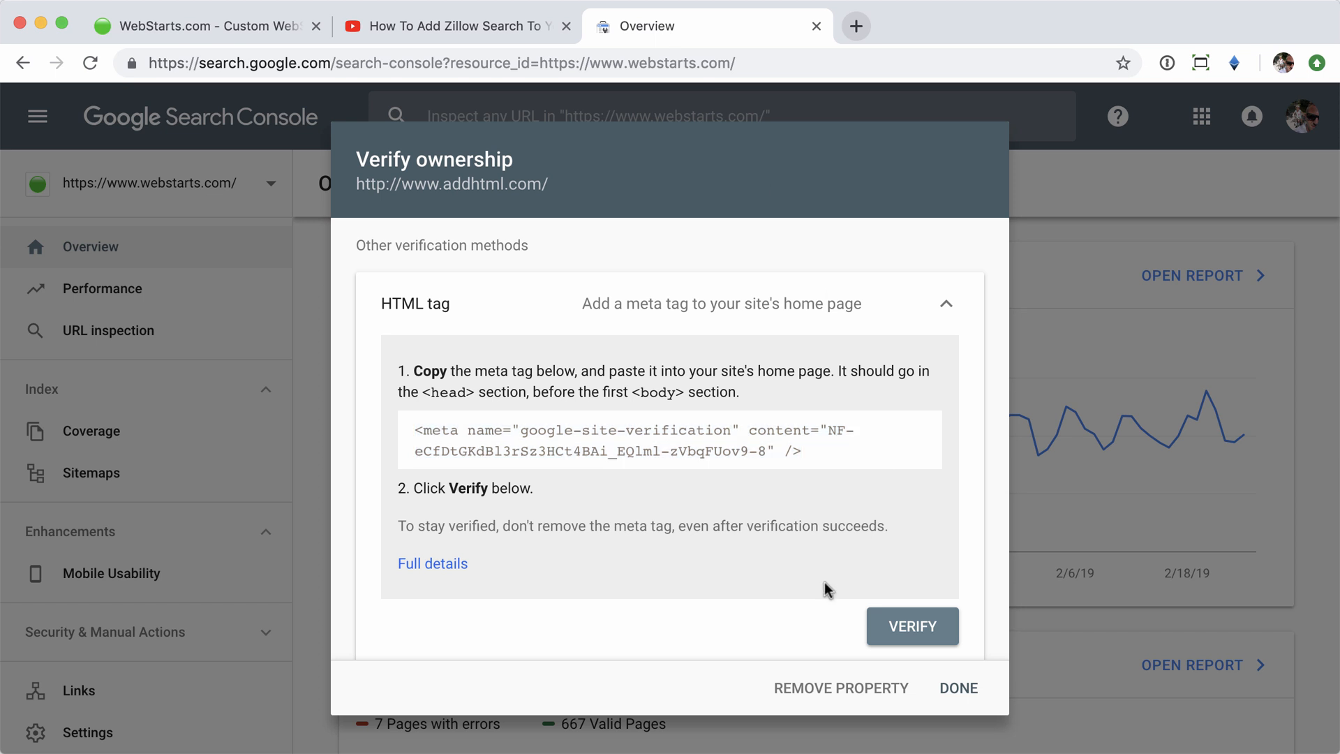
{"action": "mouse_move", "coordinate": [912, 637]}
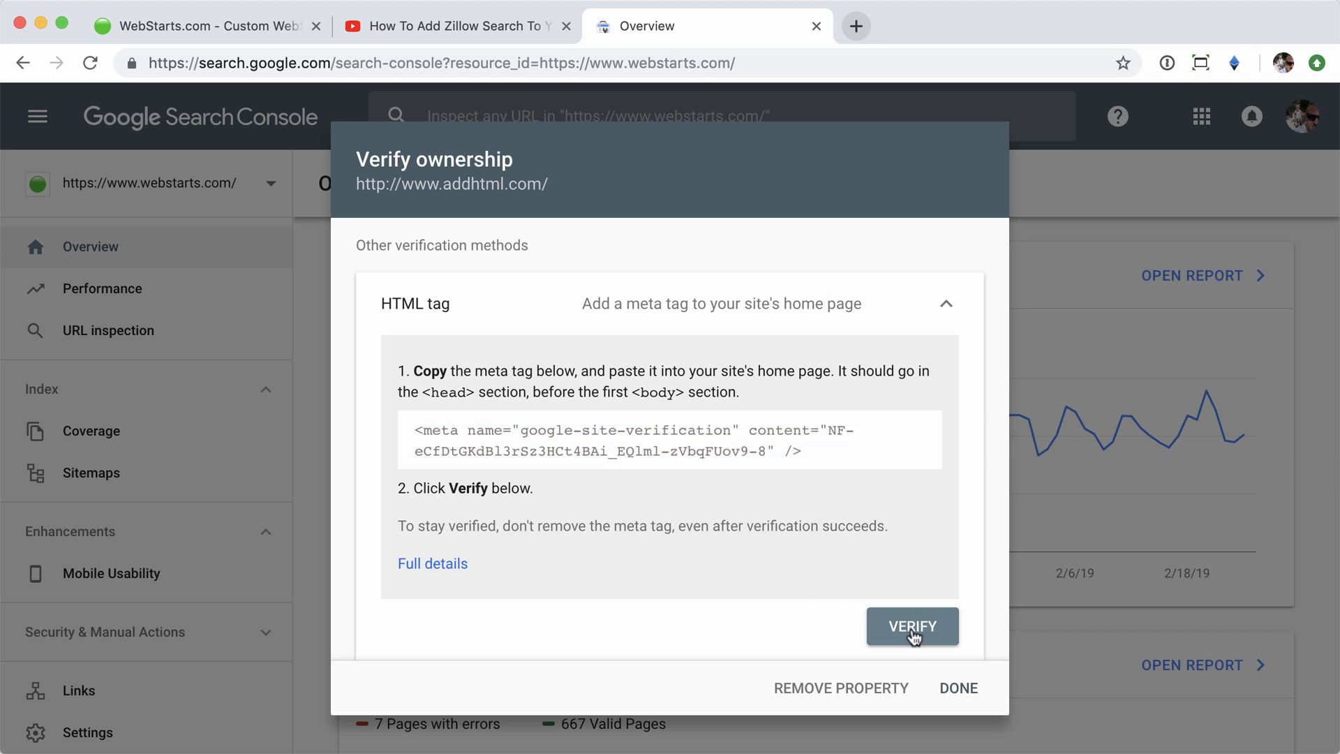
Verify site ownership through the HTML meta tag, confirm the result, and return to the WebStarts editor.
{"action": "left_click", "coordinate": [913, 626]}
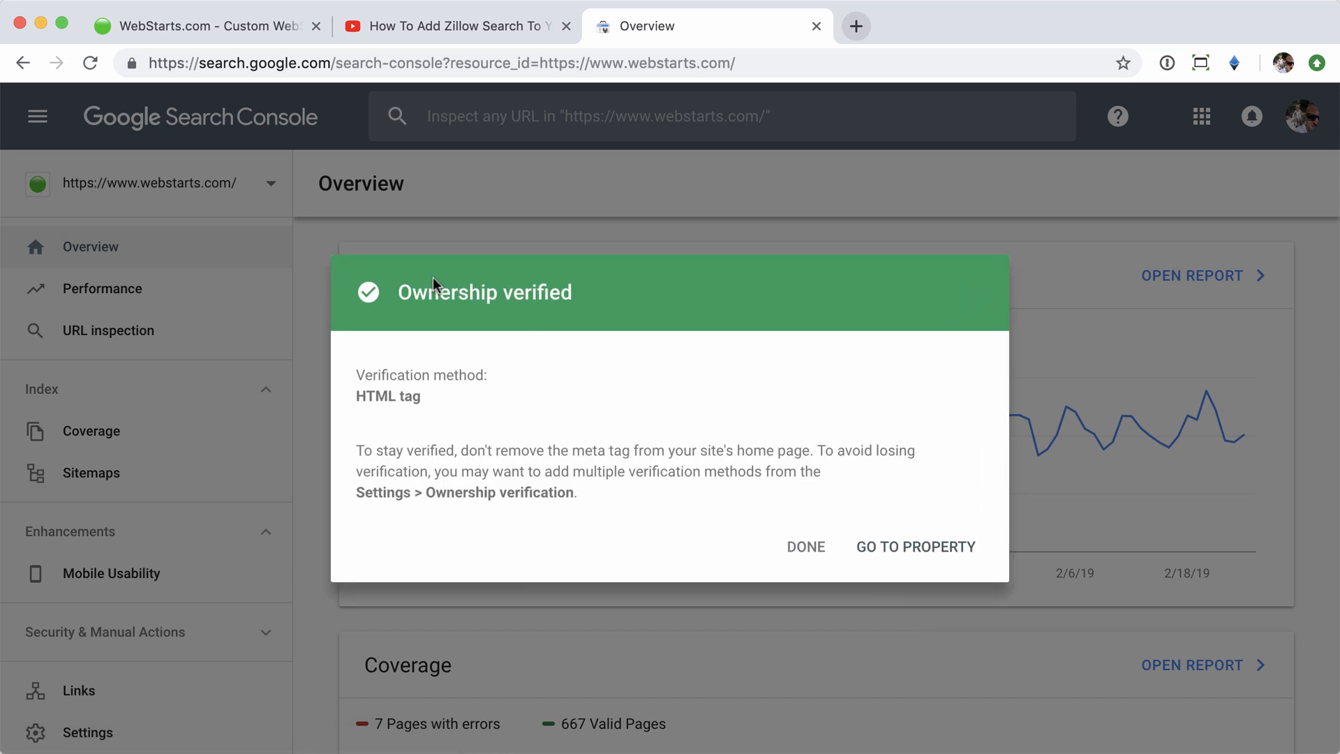
{"action": "mouse_move", "coordinate": [617, 320]}
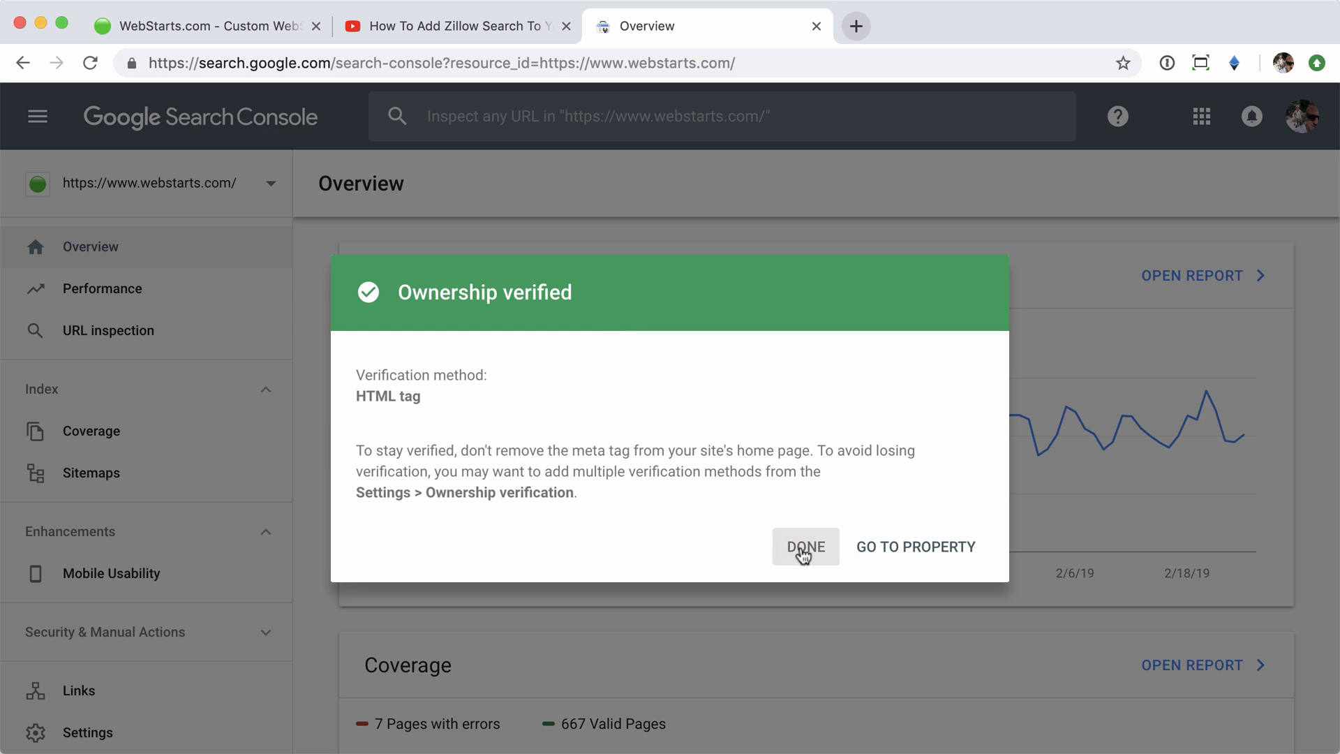
{"action": "left_click", "coordinate": [804, 546]}
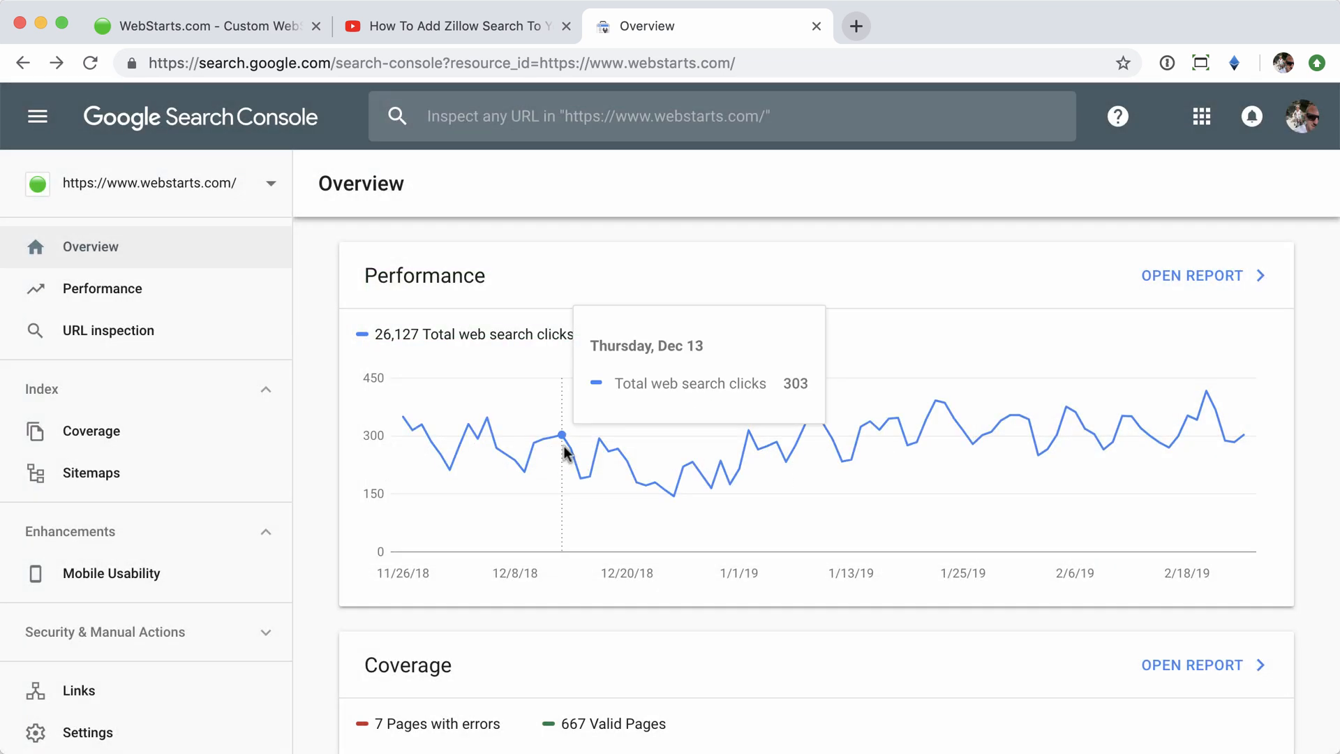
{"action": "left_click", "coordinate": [205, 25]}
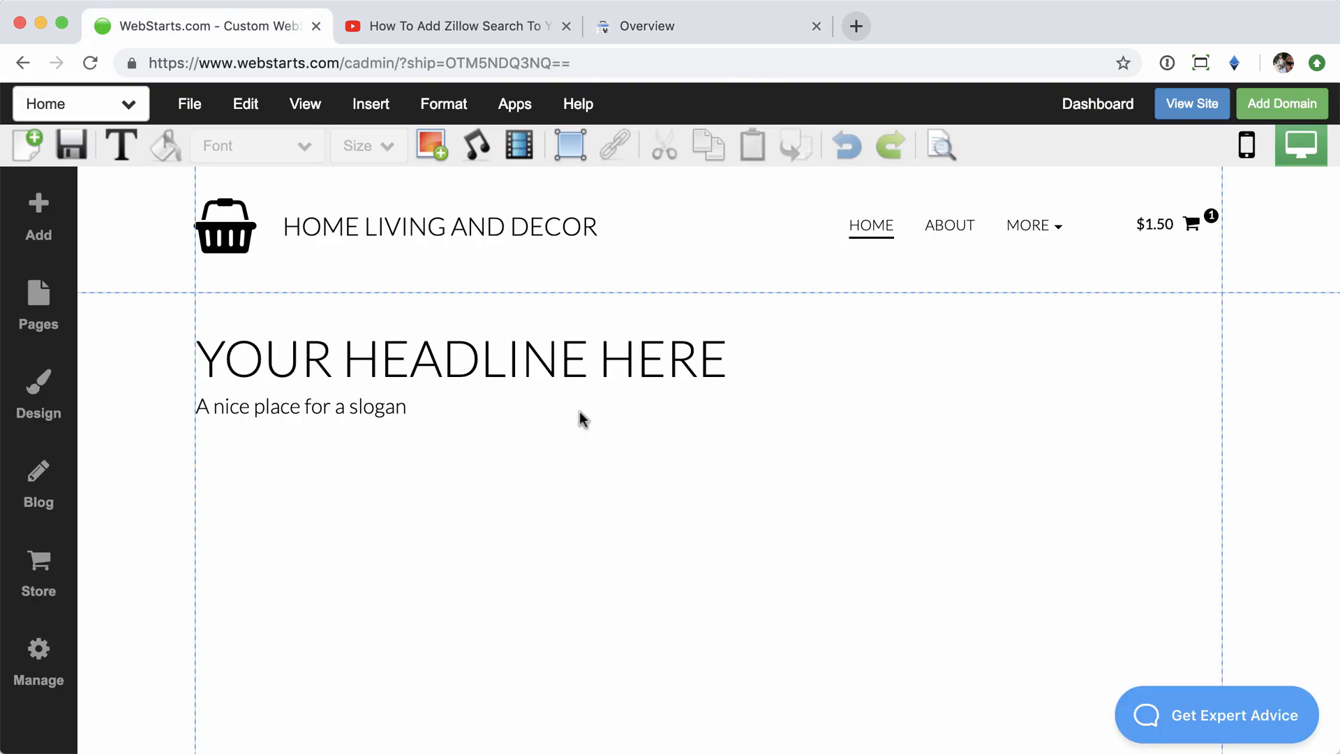